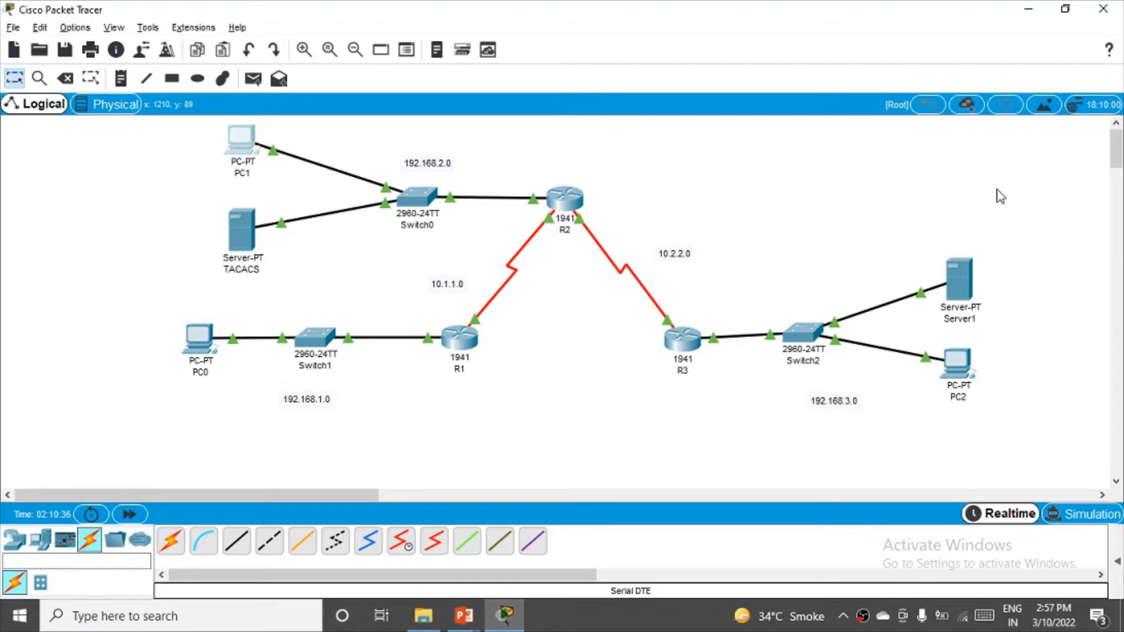
{"action": "mouse_move", "coordinate": [1028, 189]}
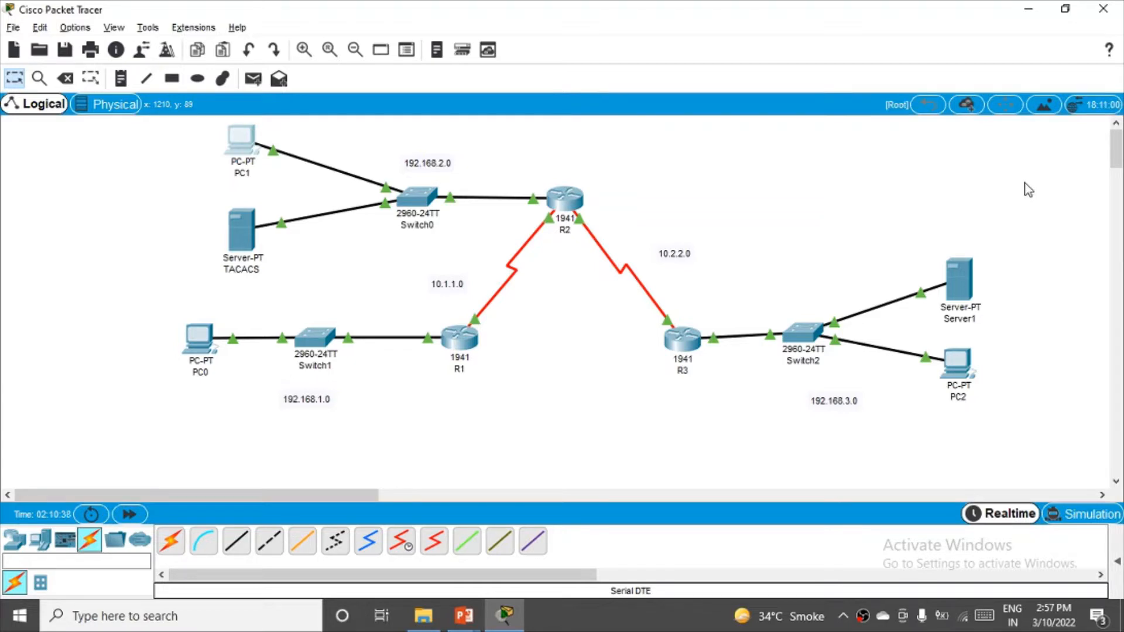
Rename the Server1 device label to RADIUS
{"action": "double_click", "coordinate": [959, 306]}
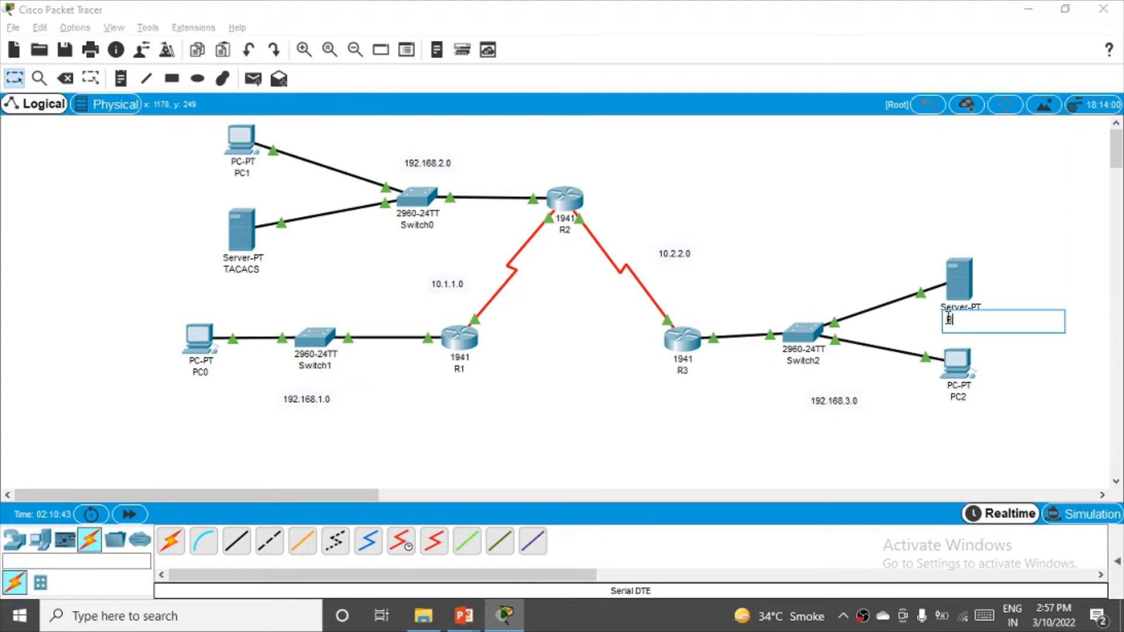
{"action": "type", "text": "RADIUS"}
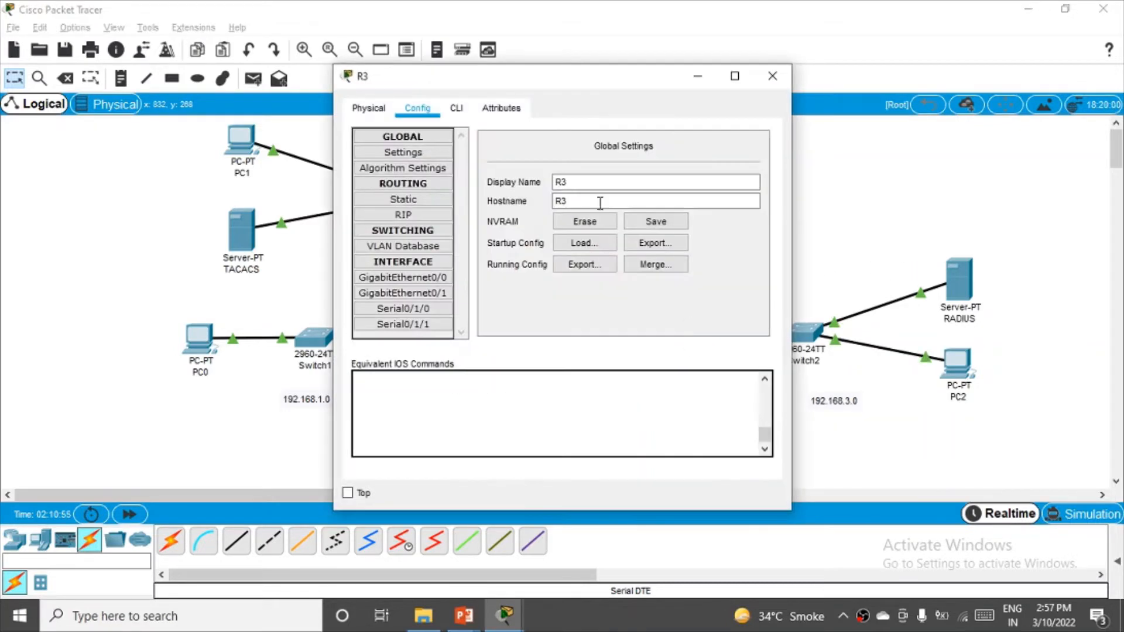
{"action": "left_click", "coordinate": [455, 108]}
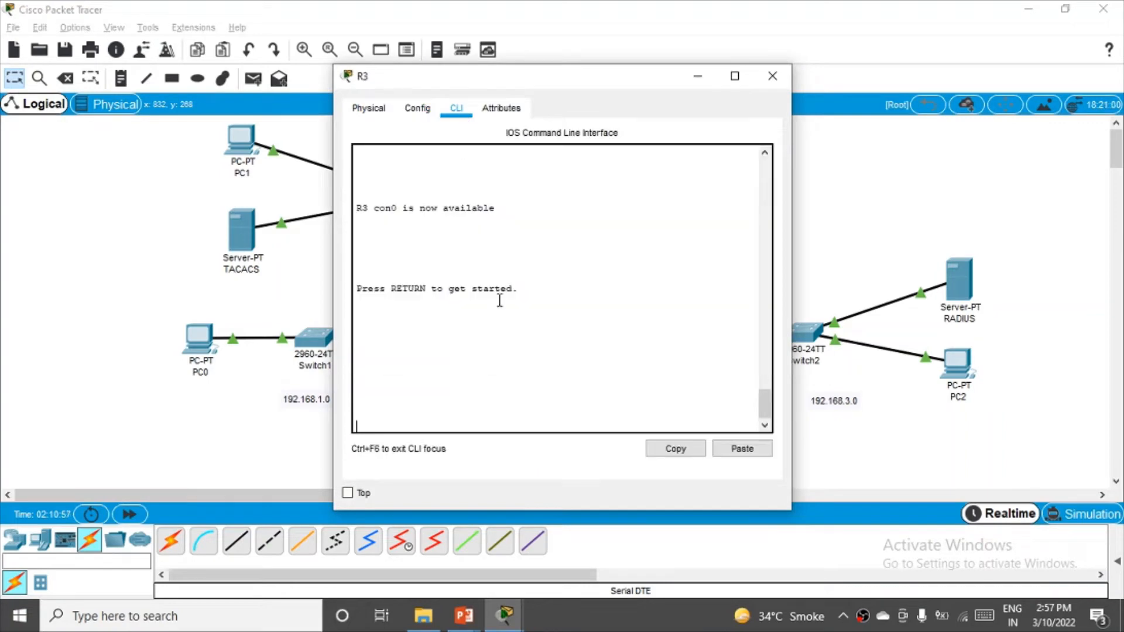
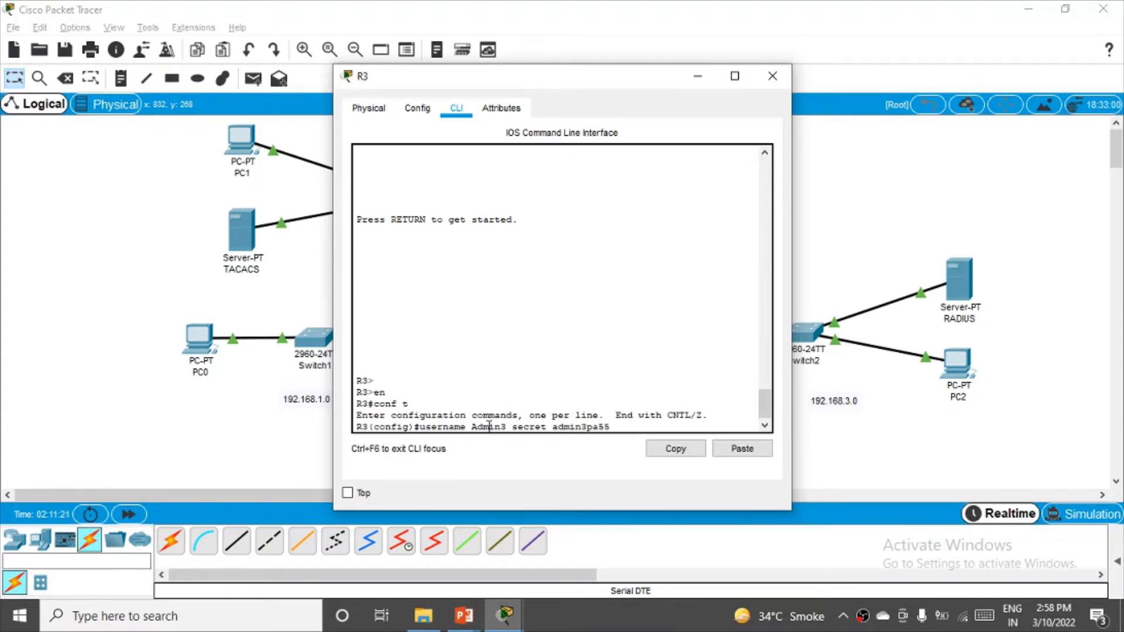
{"action": "key", "text": "enter"}
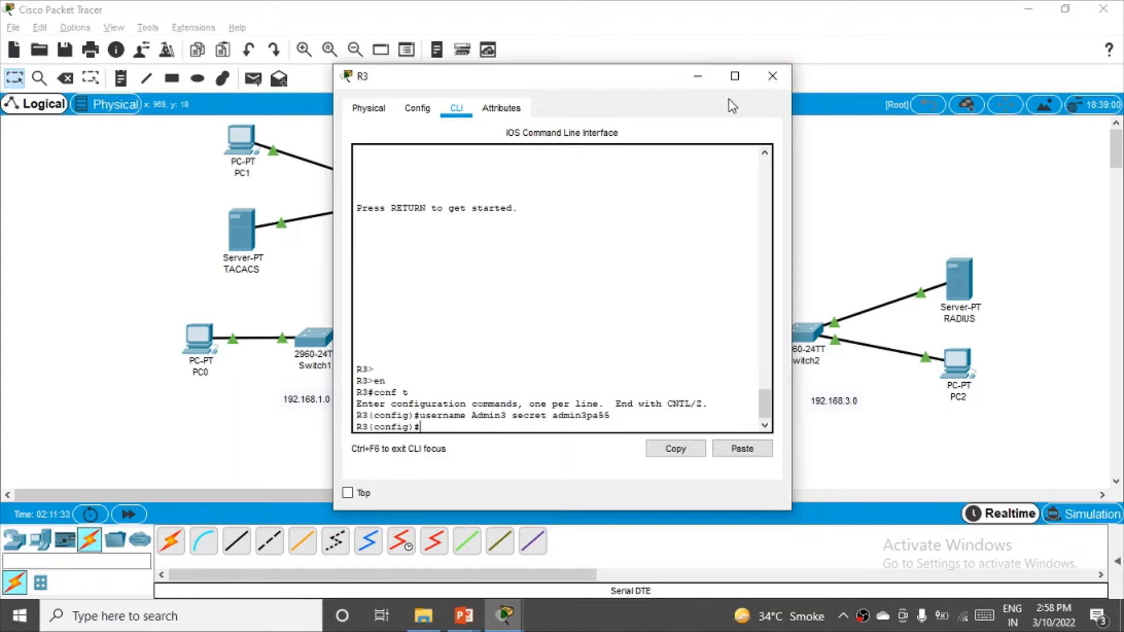
{"action": "left_click", "coordinate": [773, 76]}
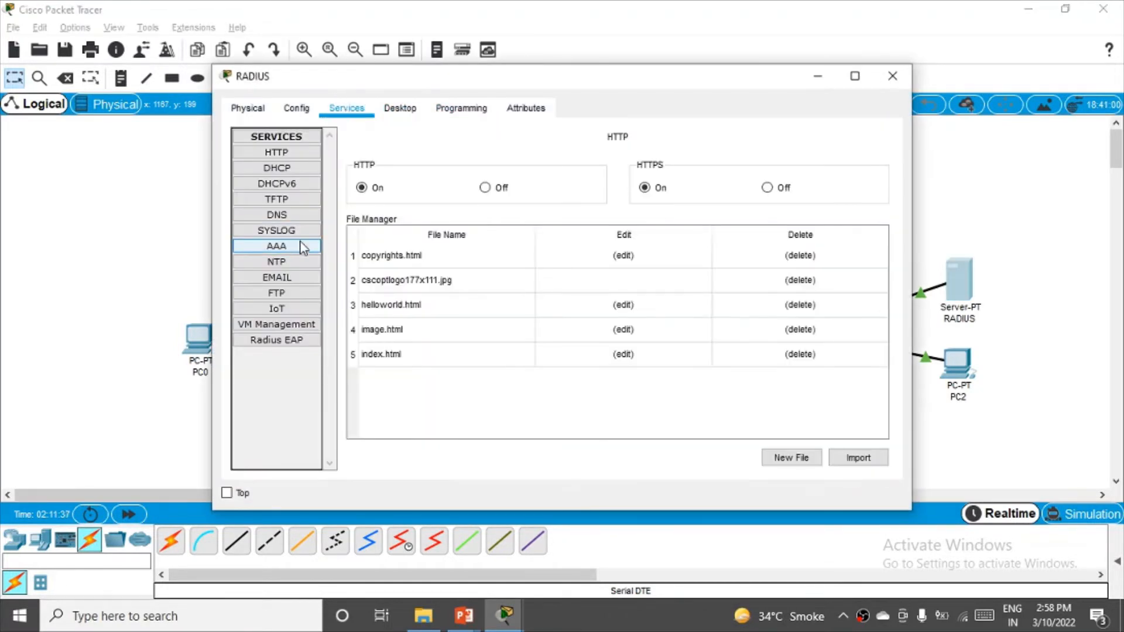
{"action": "left_click", "coordinate": [276, 247]}
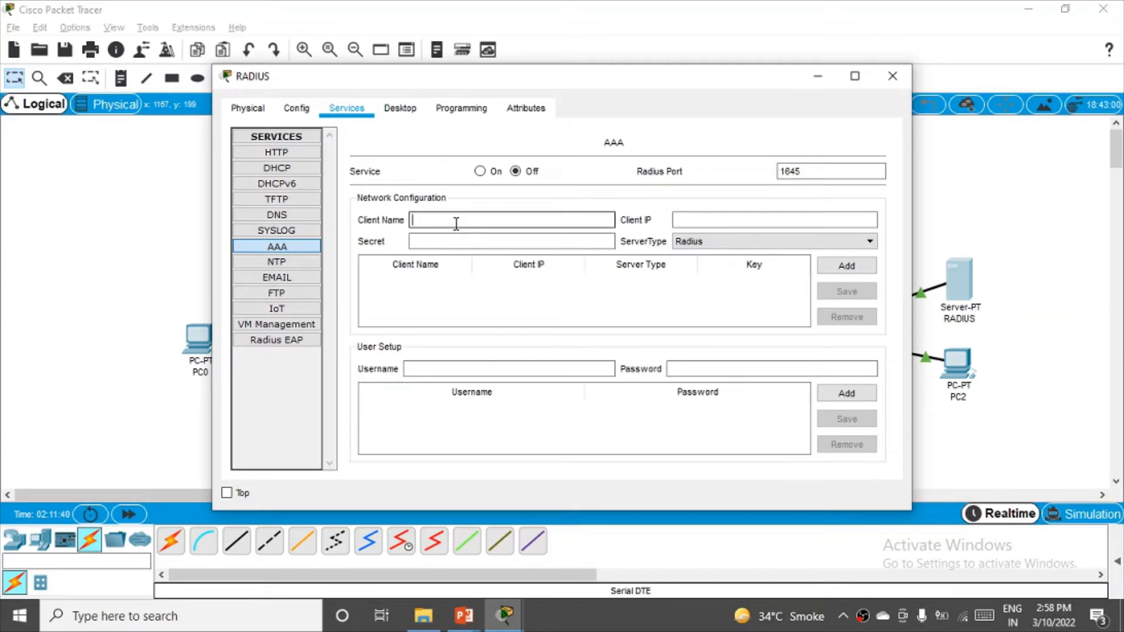
{"action": "type", "text": "R3"}
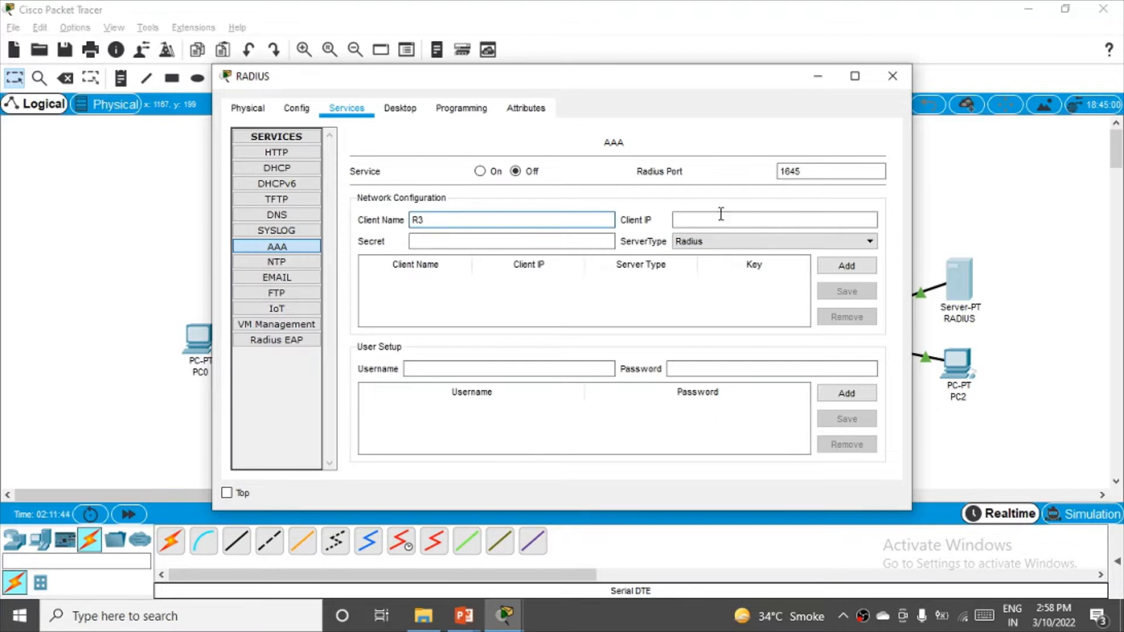
{"action": "left_click", "coordinate": [773, 219]}
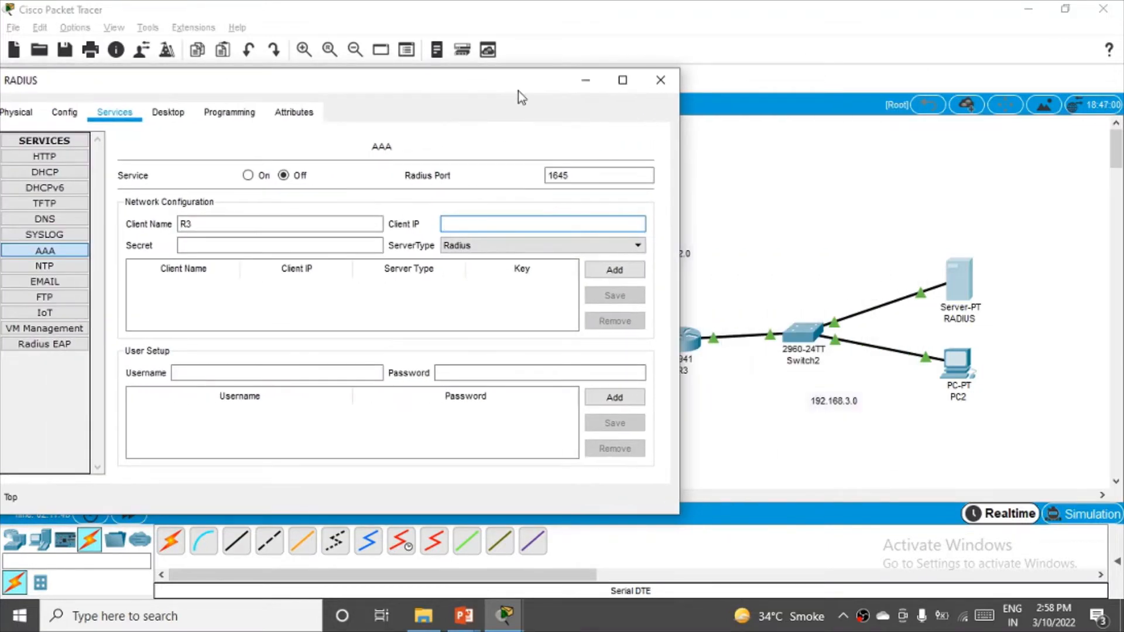
{"action": "left_click", "coordinate": [543, 224]}
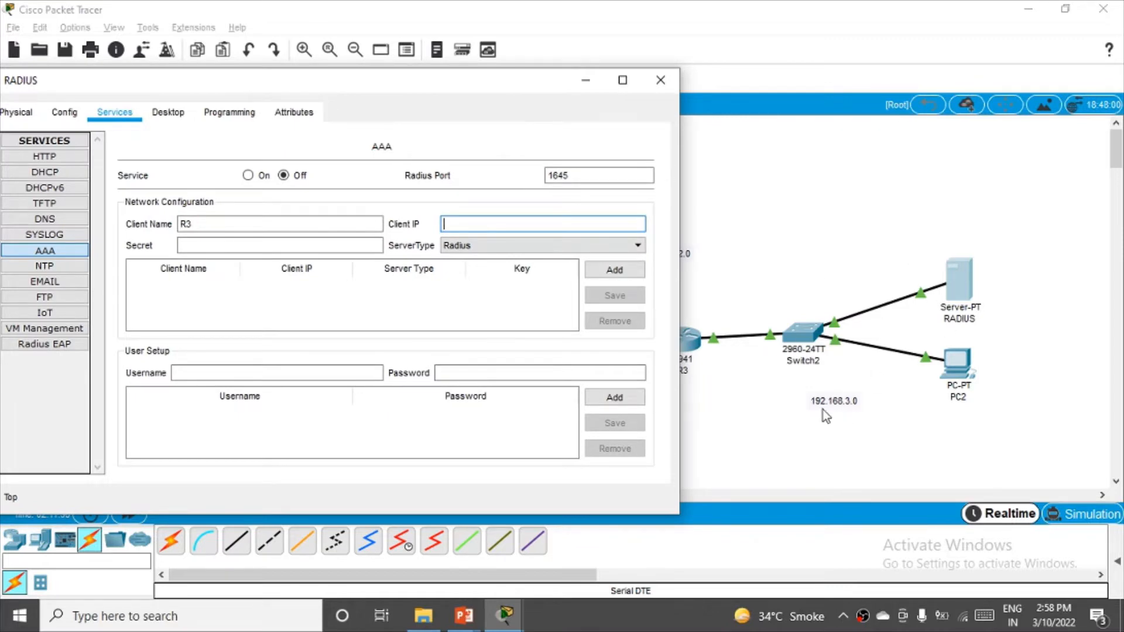
{"action": "type", "text": "192.168.3."}
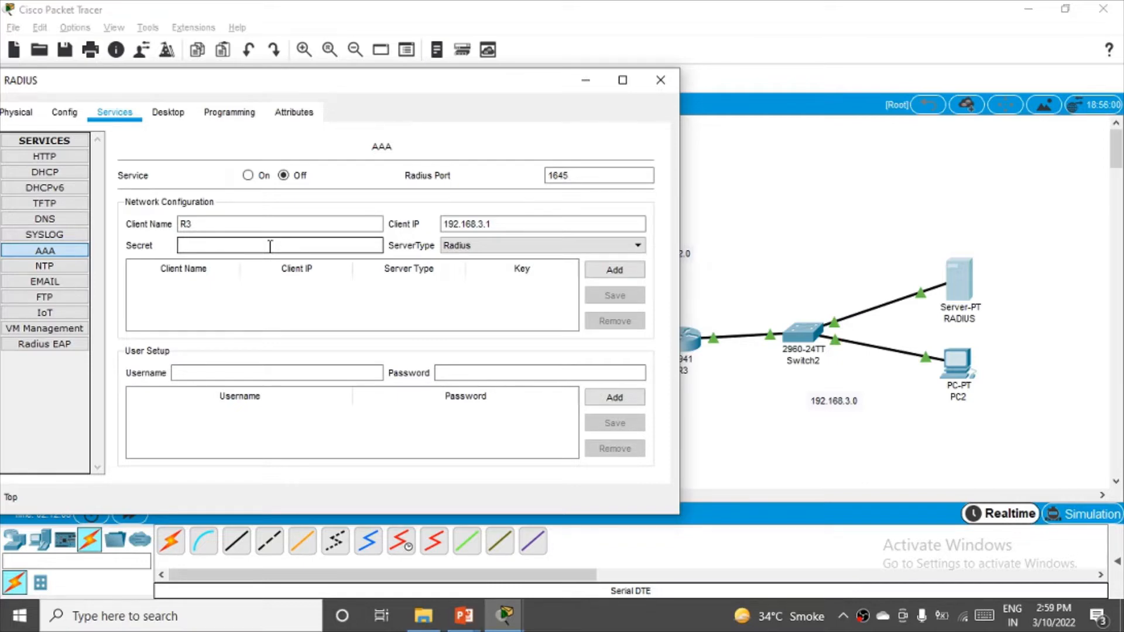
{"action": "type", "text": "123456"}
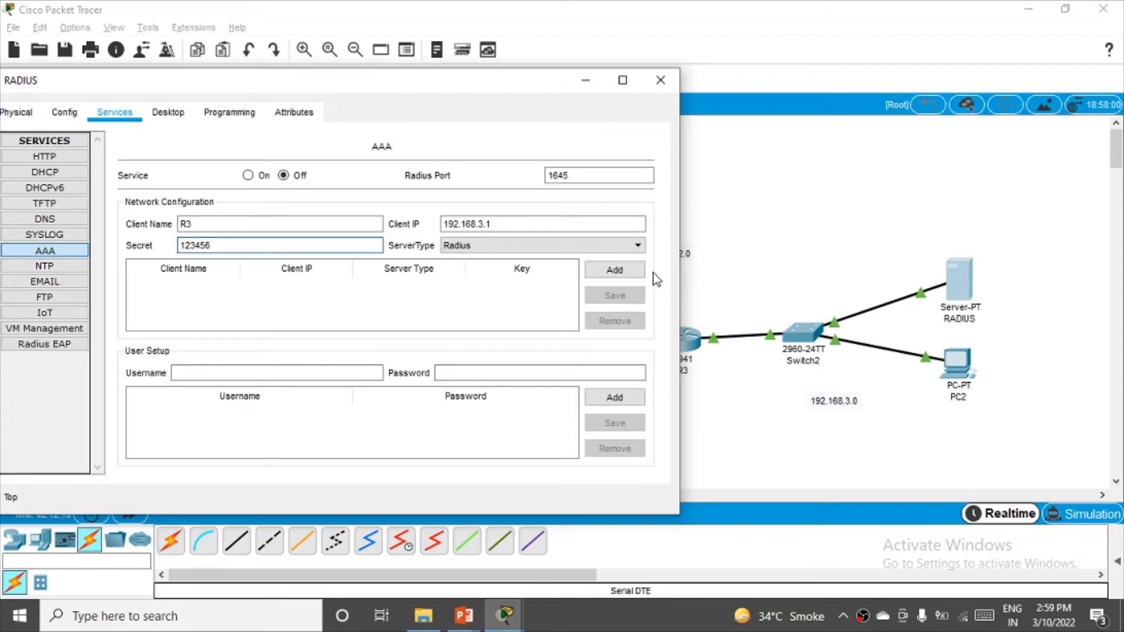
{"action": "left_click", "coordinate": [615, 269]}
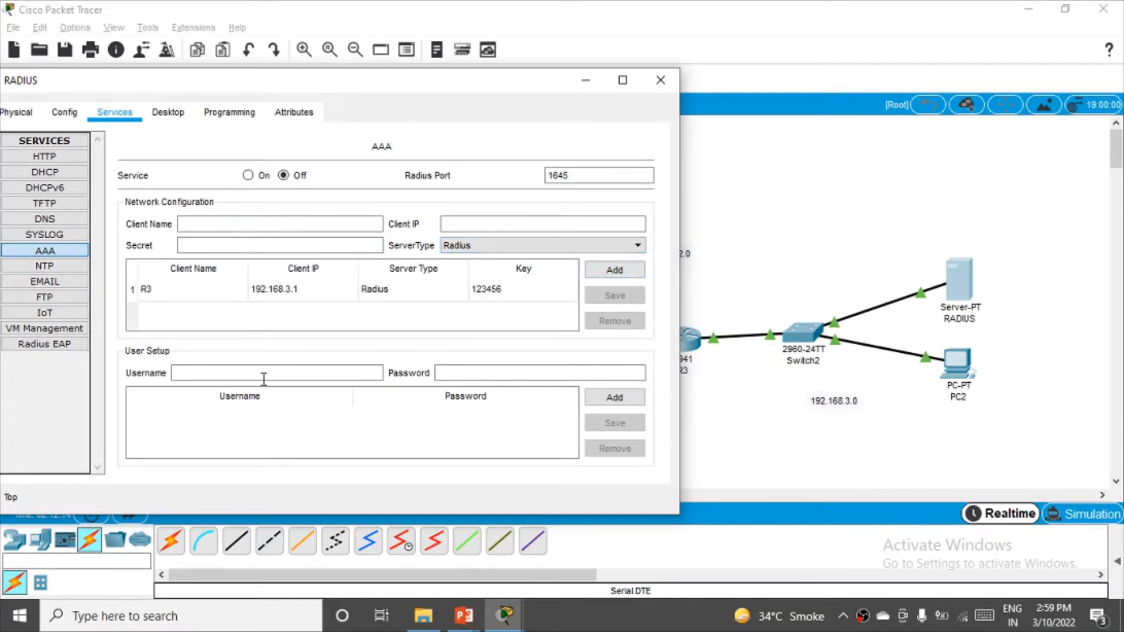
{"action": "type", "text": "Admin3"}
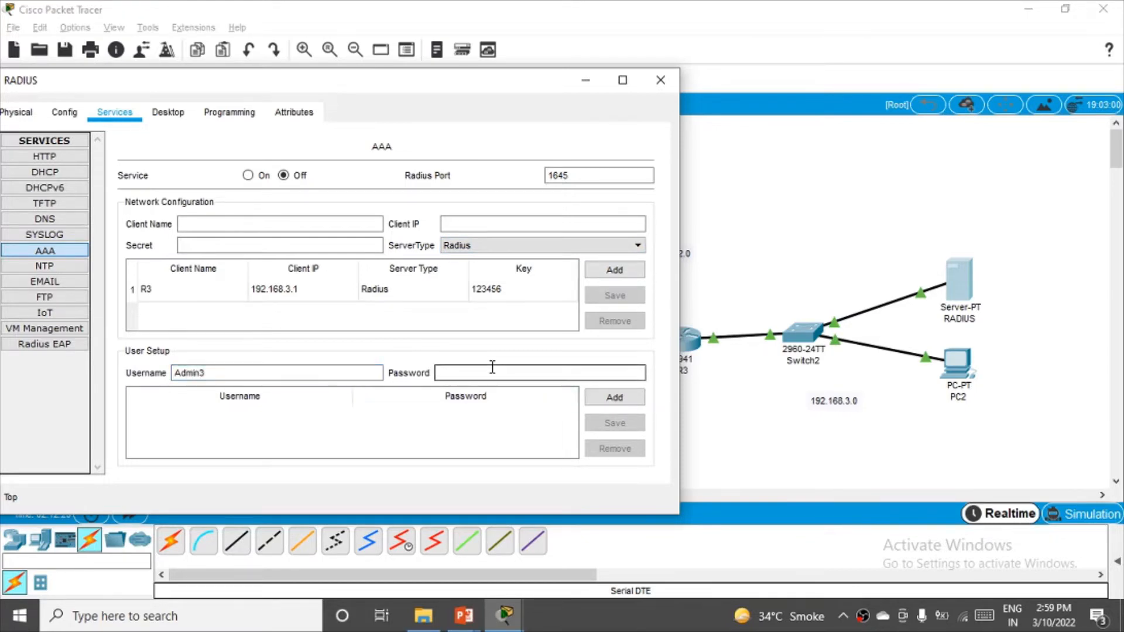
{"action": "type", "text": "admin3pa5"}
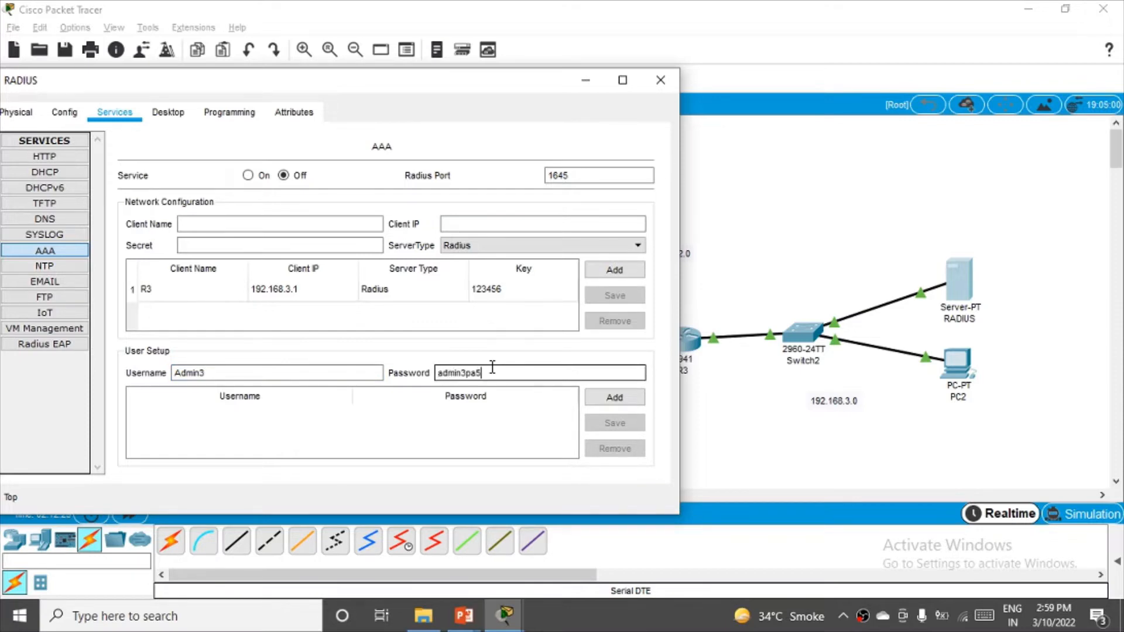
{"action": "left_click", "coordinate": [614, 397]}
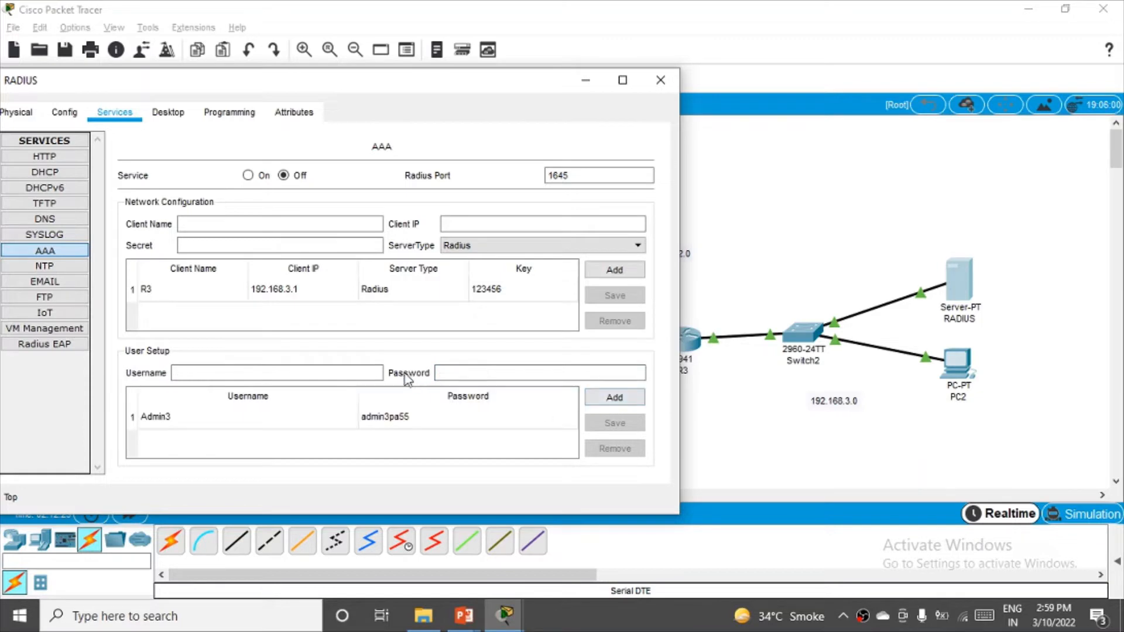
{"action": "left_click", "coordinate": [276, 373]}
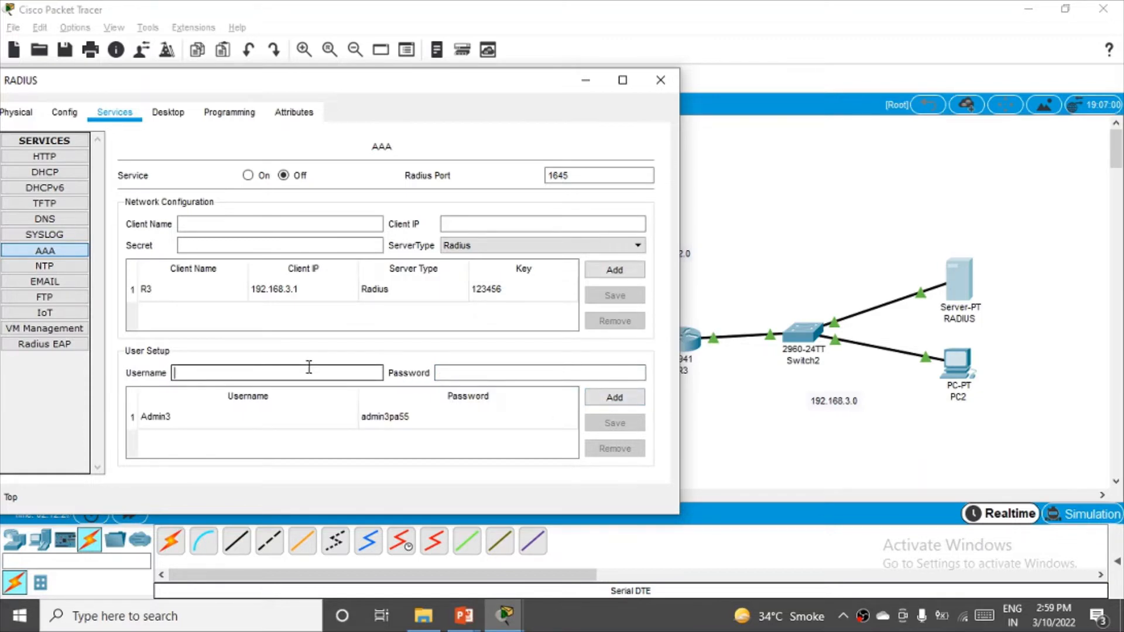
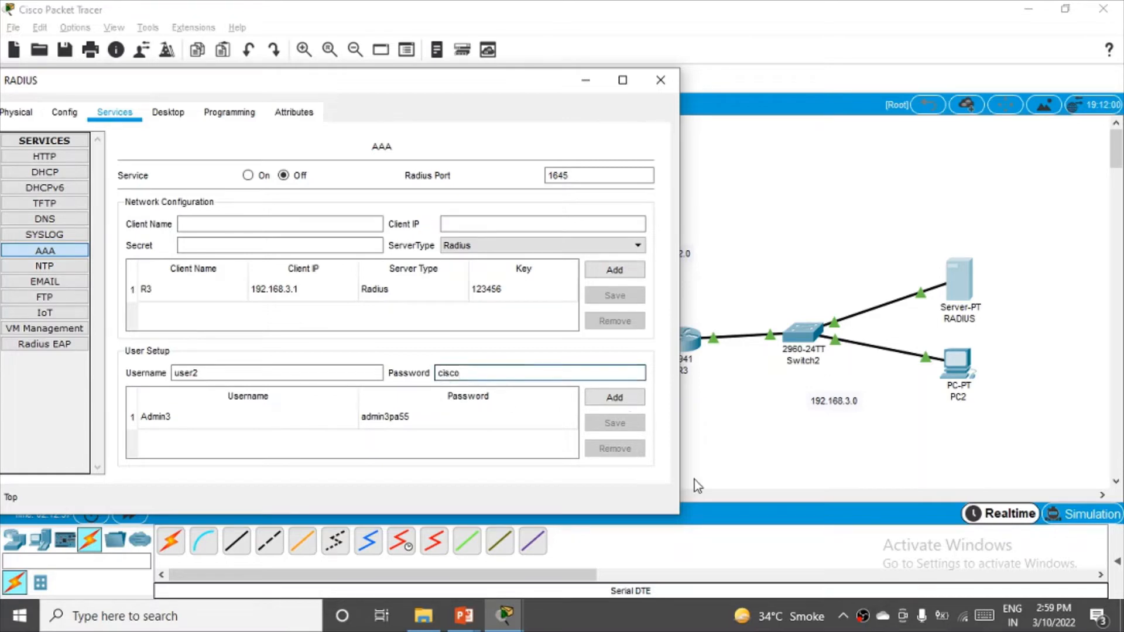
{"action": "left_click", "coordinate": [614, 397]}
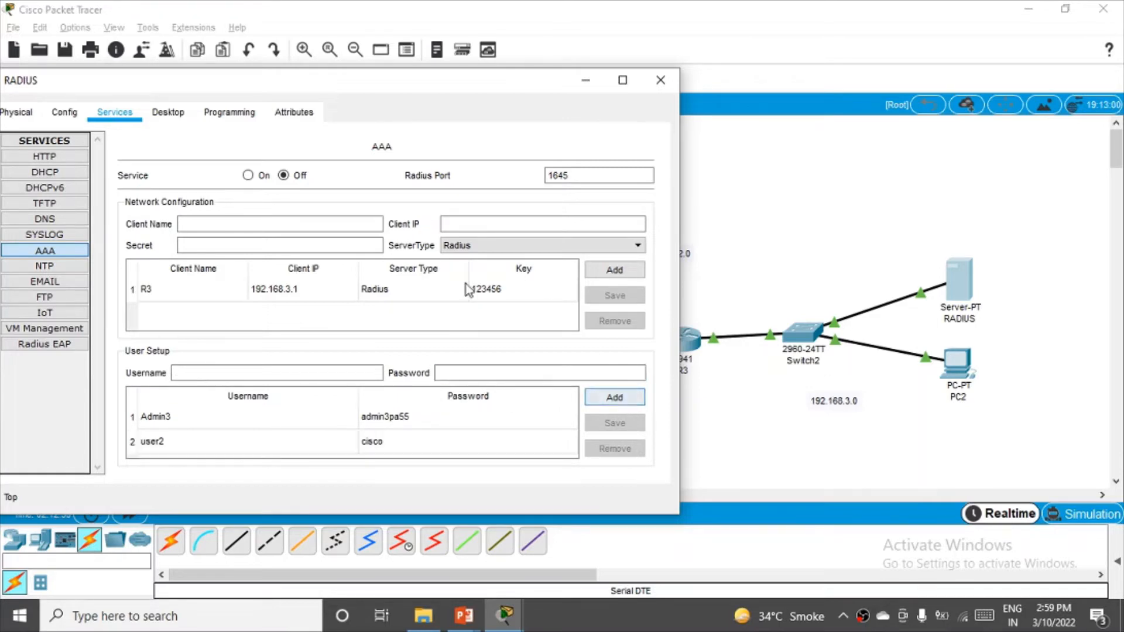
Turn the AAA service on and close the RADIUS server window
{"action": "left_click", "coordinate": [248, 174]}
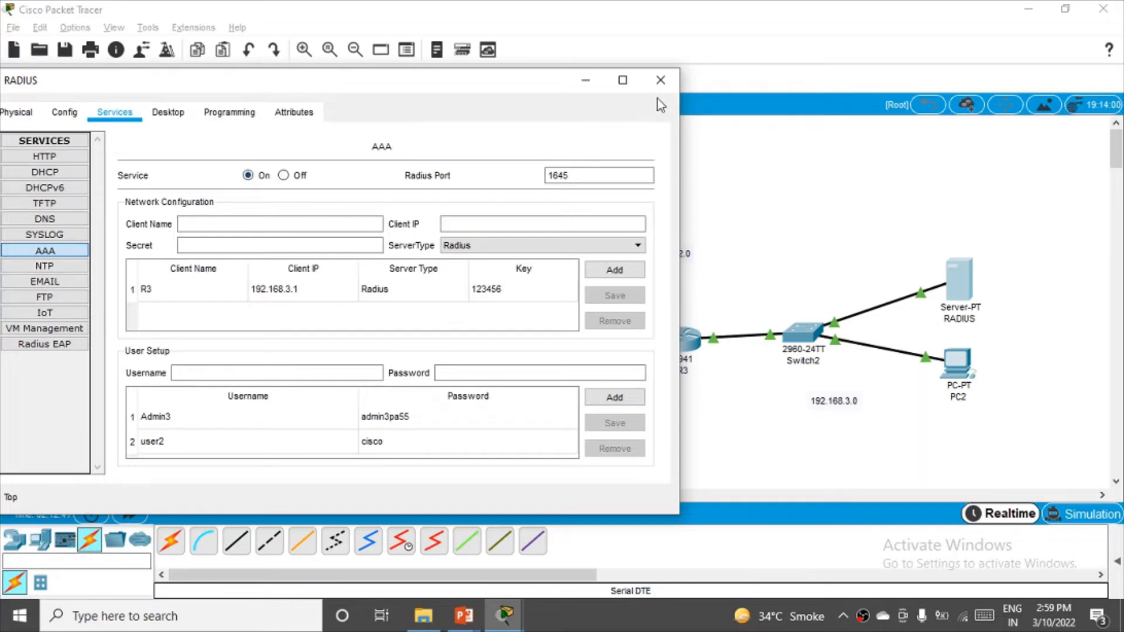
{"action": "left_click", "coordinate": [661, 80]}
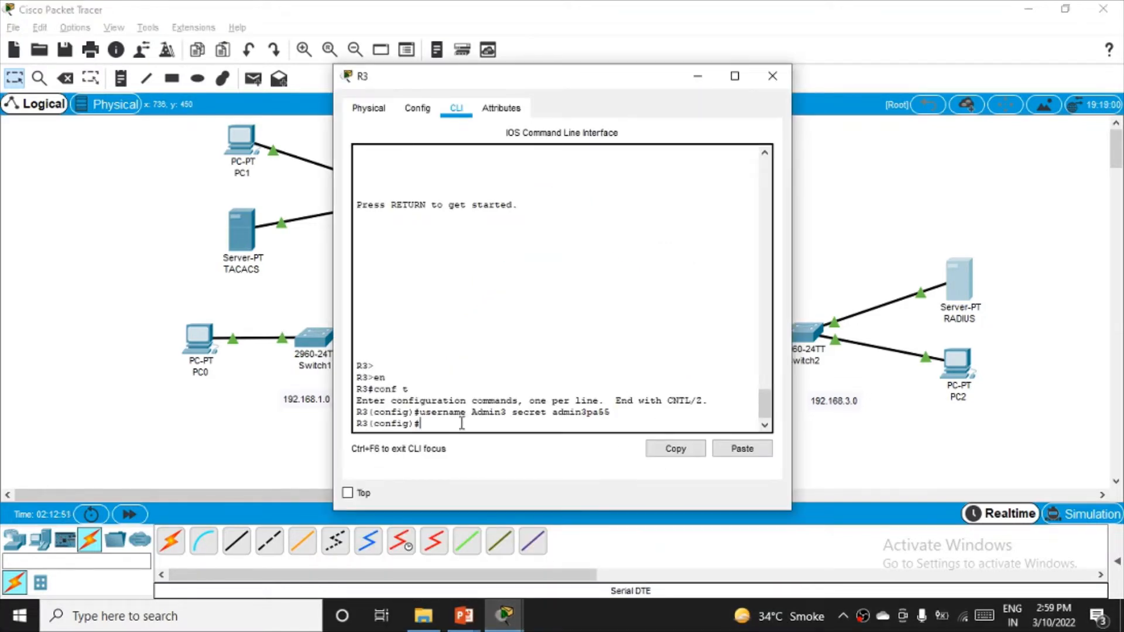
On R3, set the RADIUS server host to 192.168.3.3
{"action": "type", "text": "radi"}
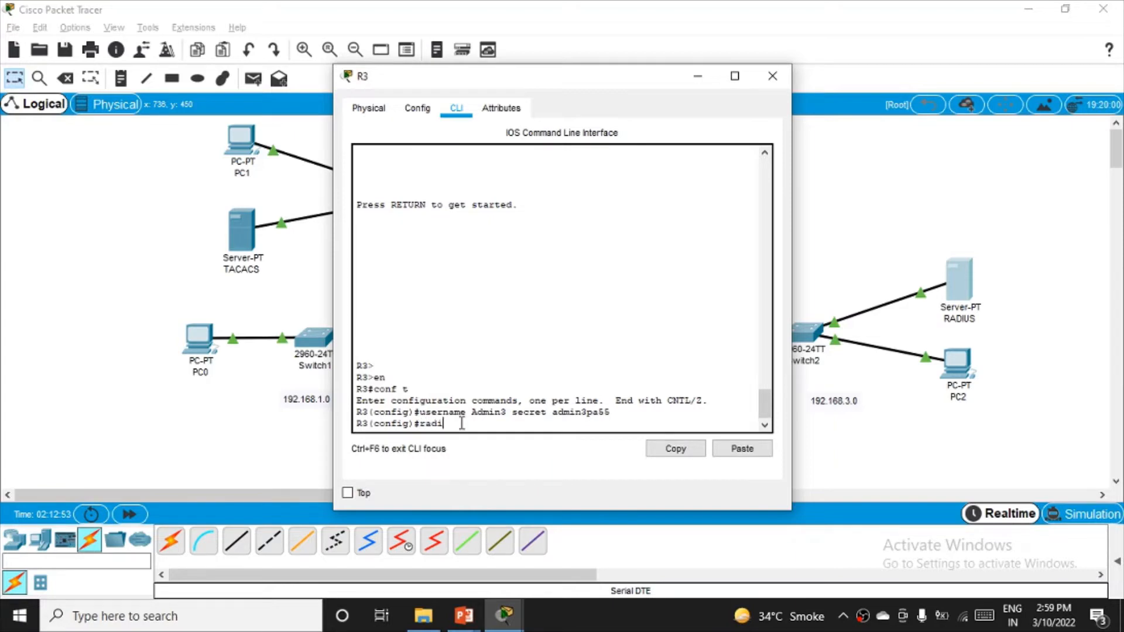
{"action": "type", "text": "us"}
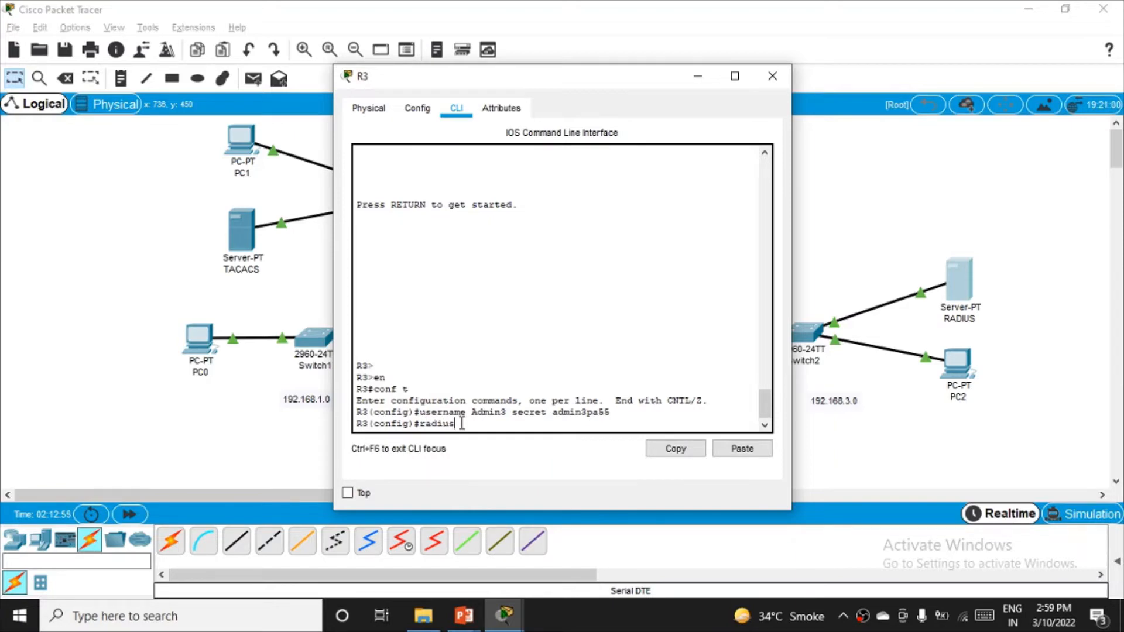
{"action": "type", "text": "-serve"}
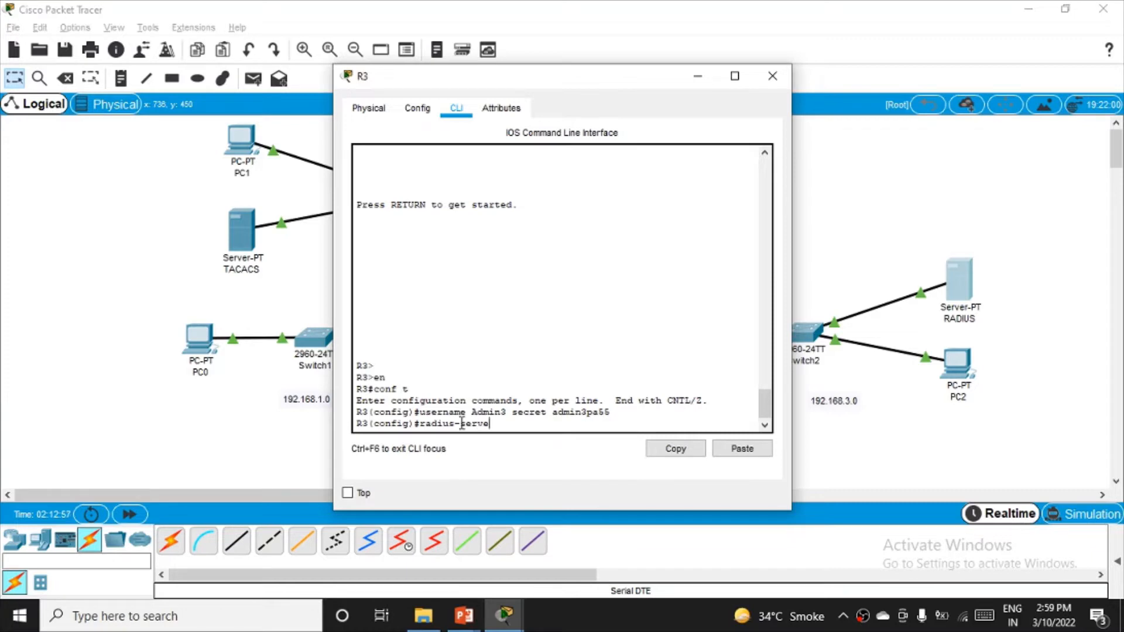
{"action": "type", "text": "h"}
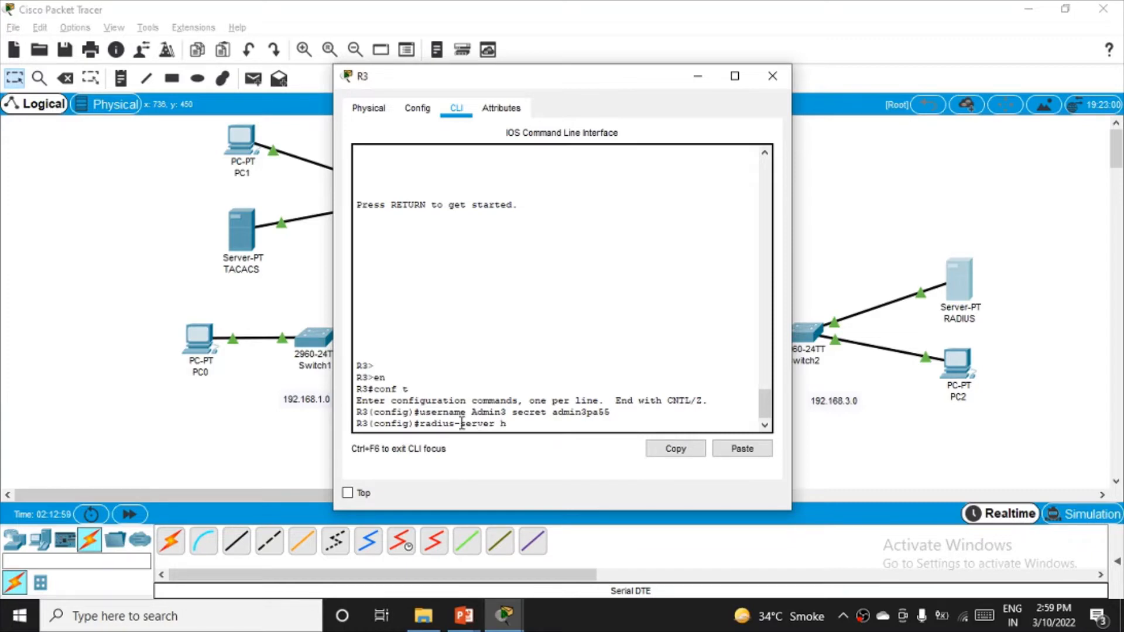
{"action": "type", "text": "ost"}
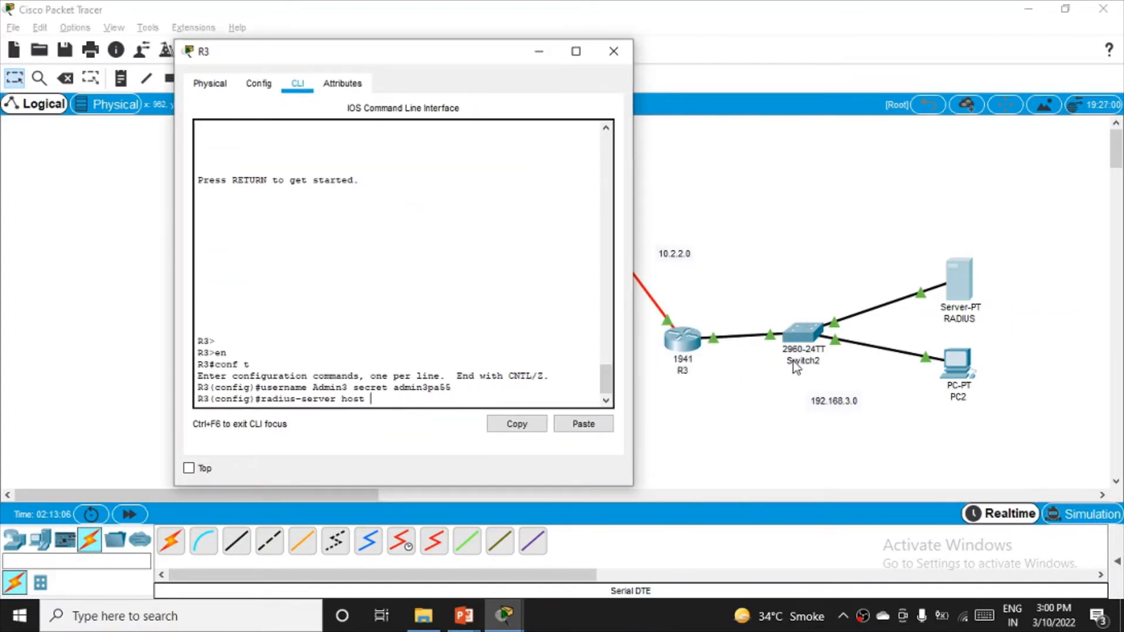
{"action": "mouse_move", "coordinate": [981, 405]}
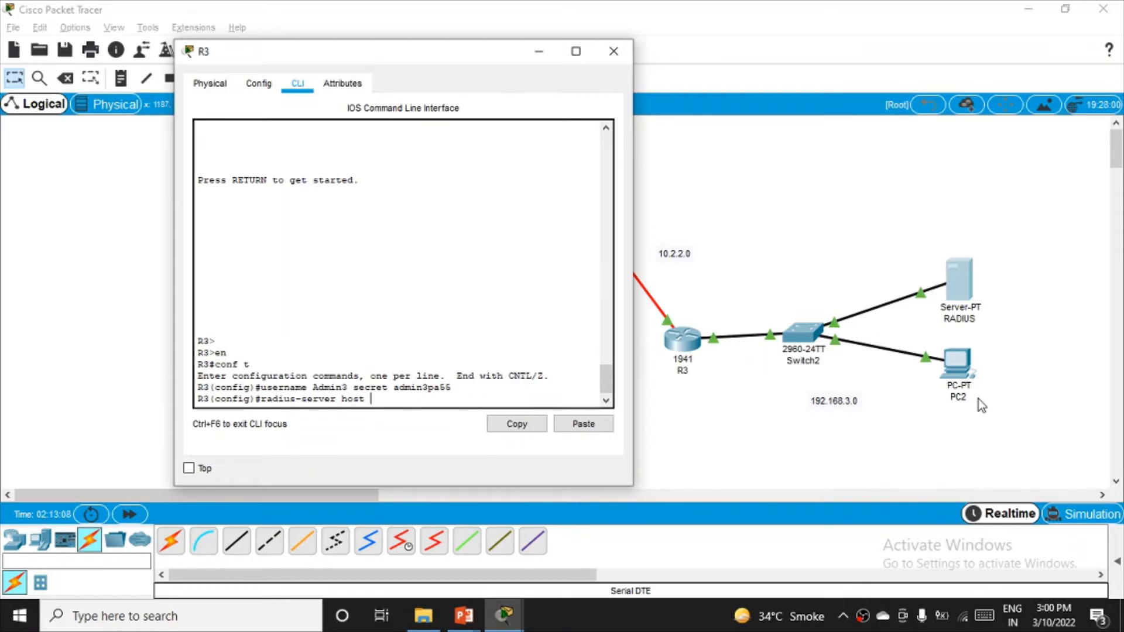
{"action": "mouse_move", "coordinate": [441, 417]}
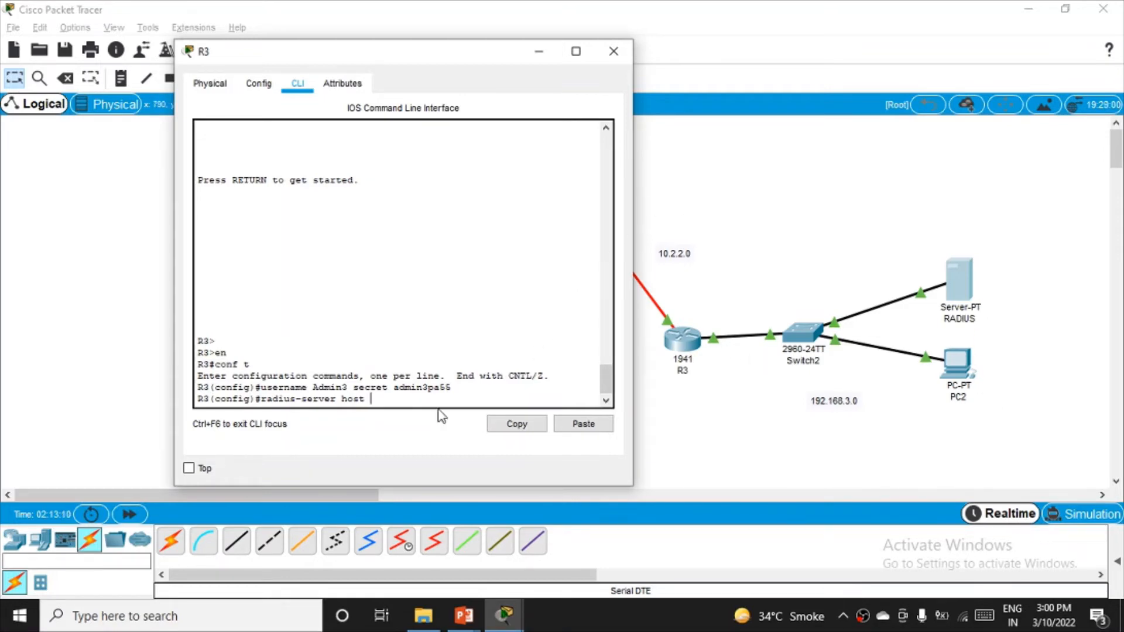
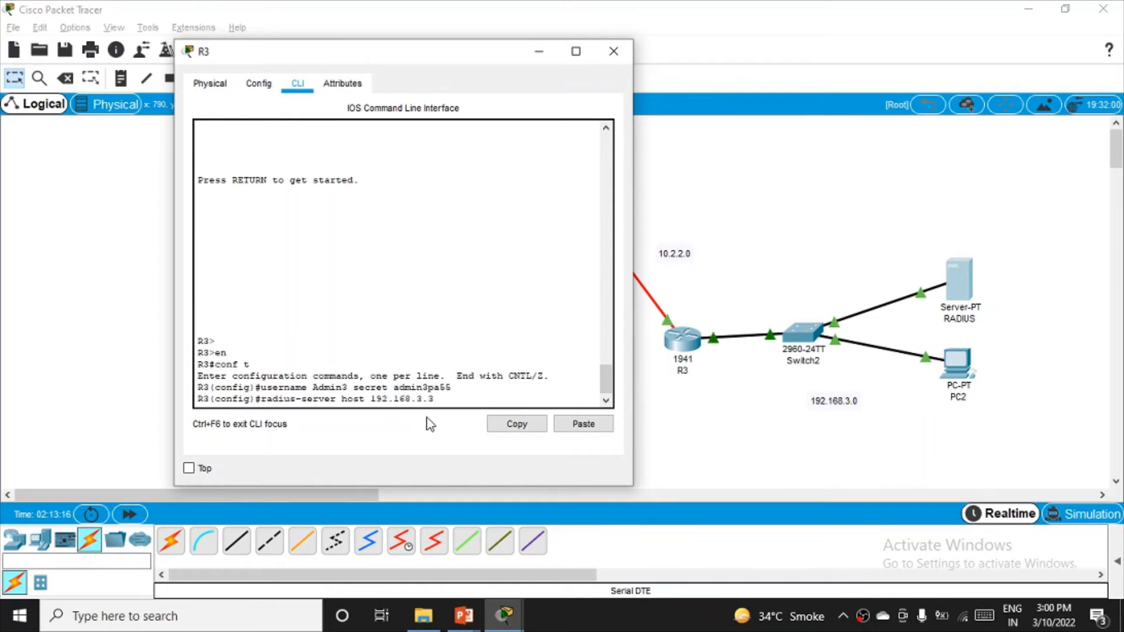
{"action": "key", "text": "enter"}
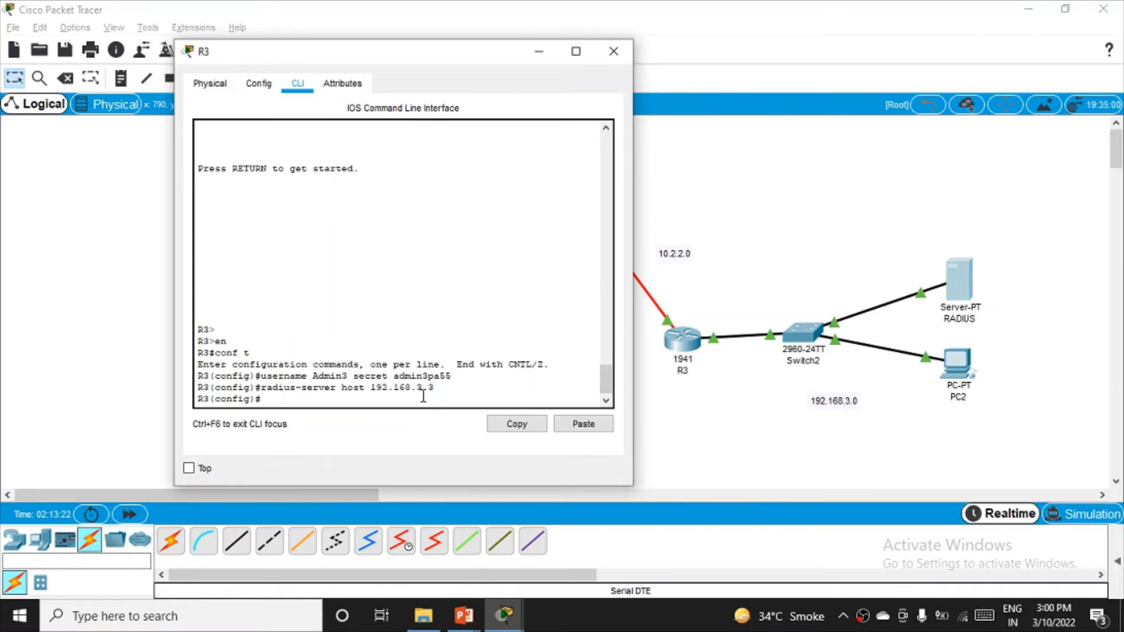
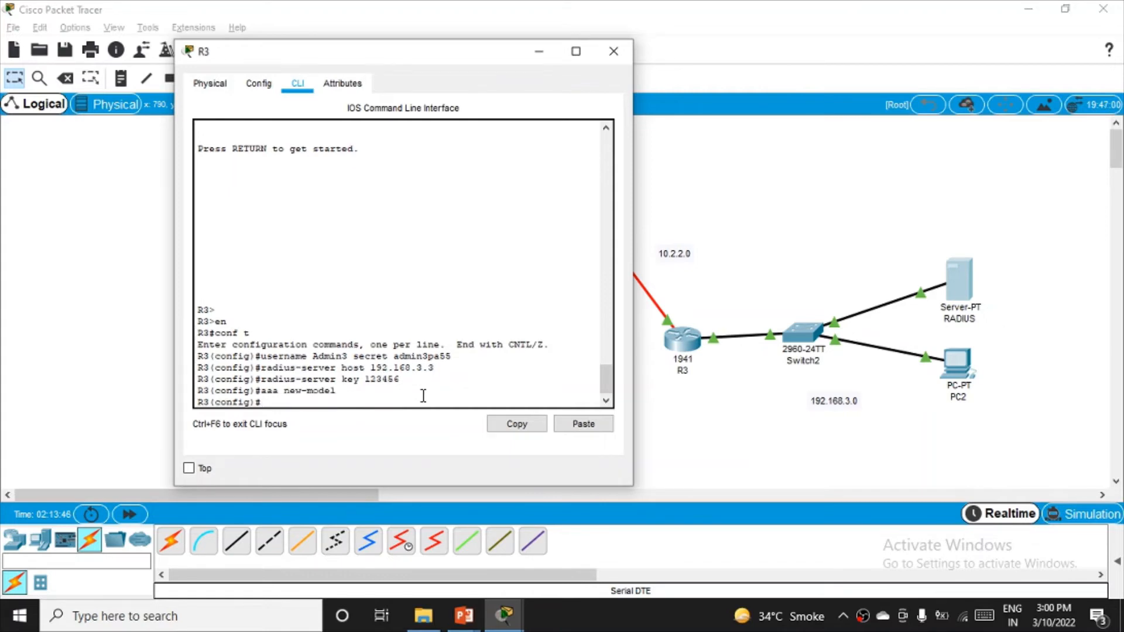
Enter 'aaa authentication login default group radius local' on R3
{"action": "type", "text": "aa"}
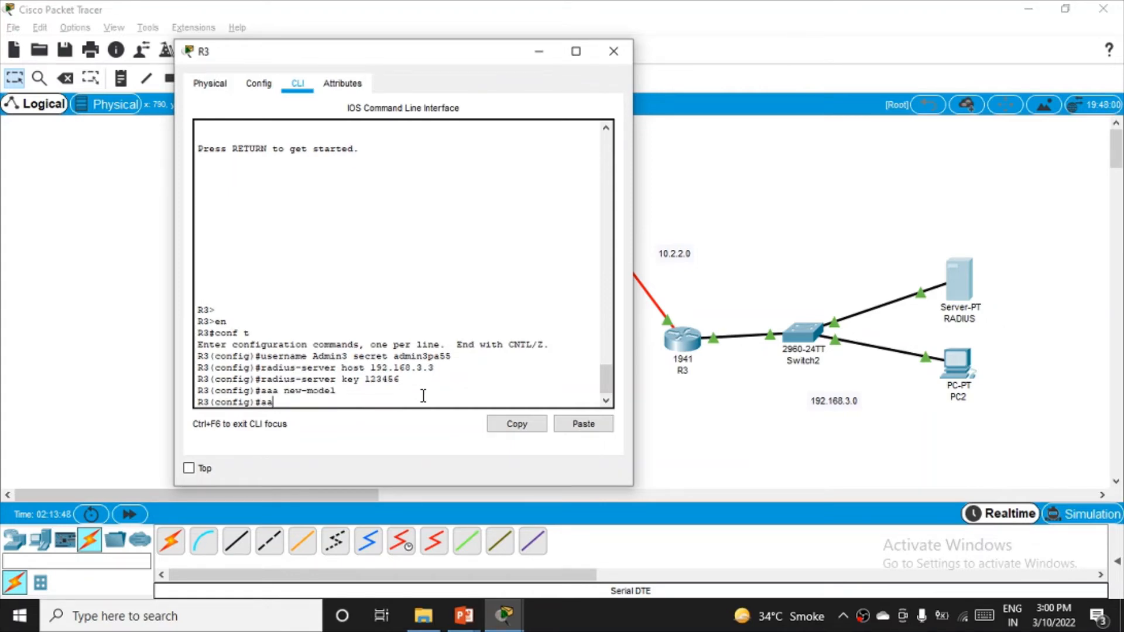
{"action": "type", "text": "a authent"}
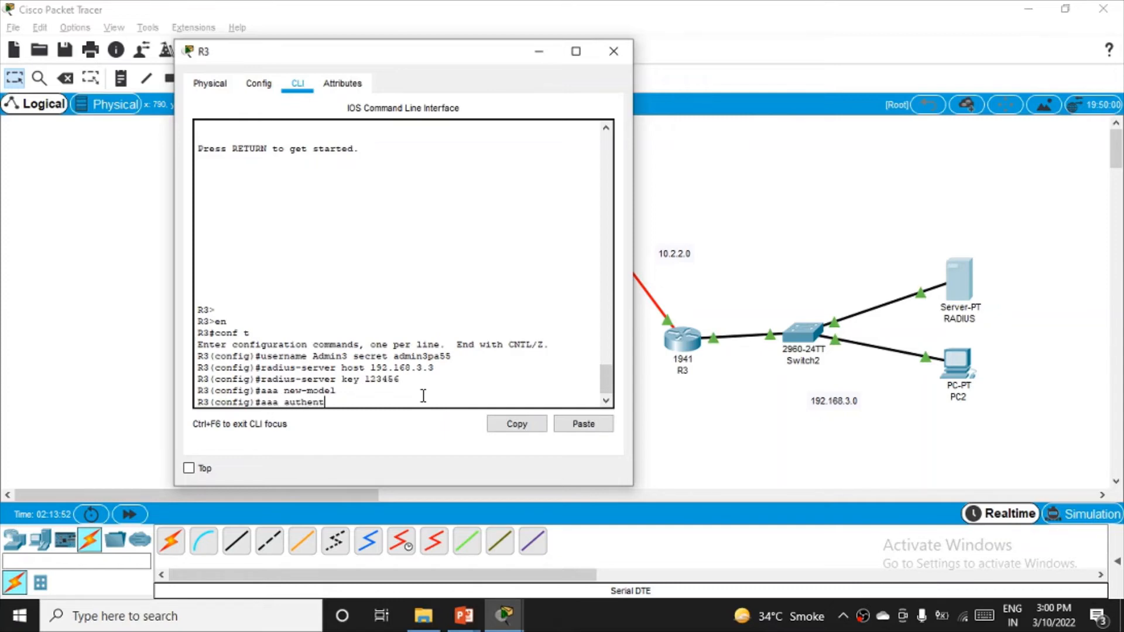
{"action": "type", "text": "ica"}
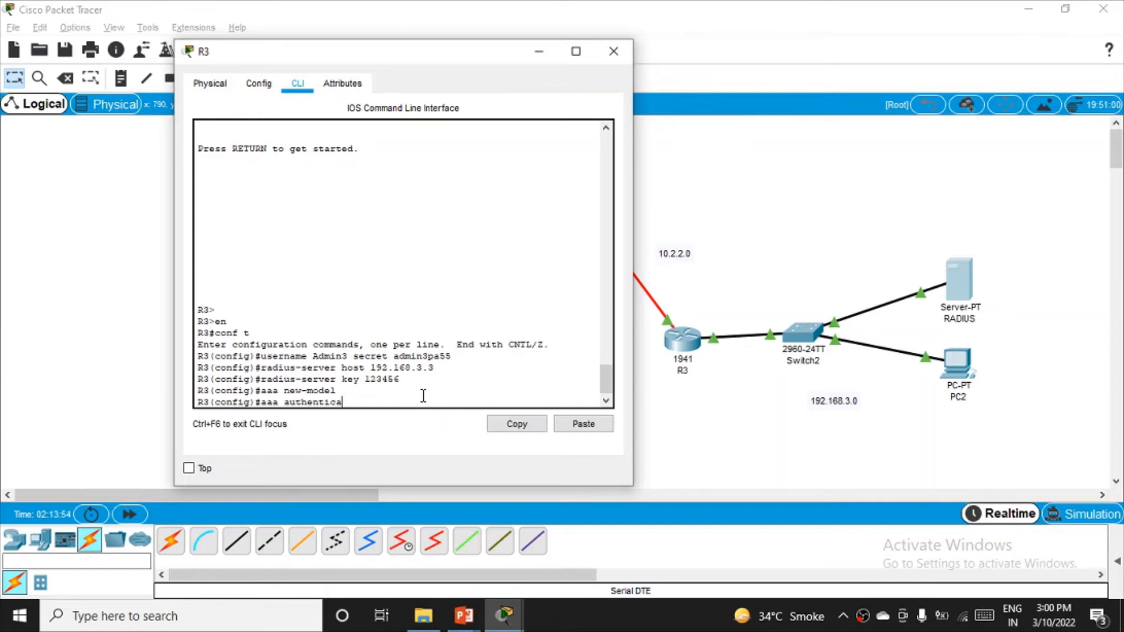
{"action": "type", "text": "tion"}
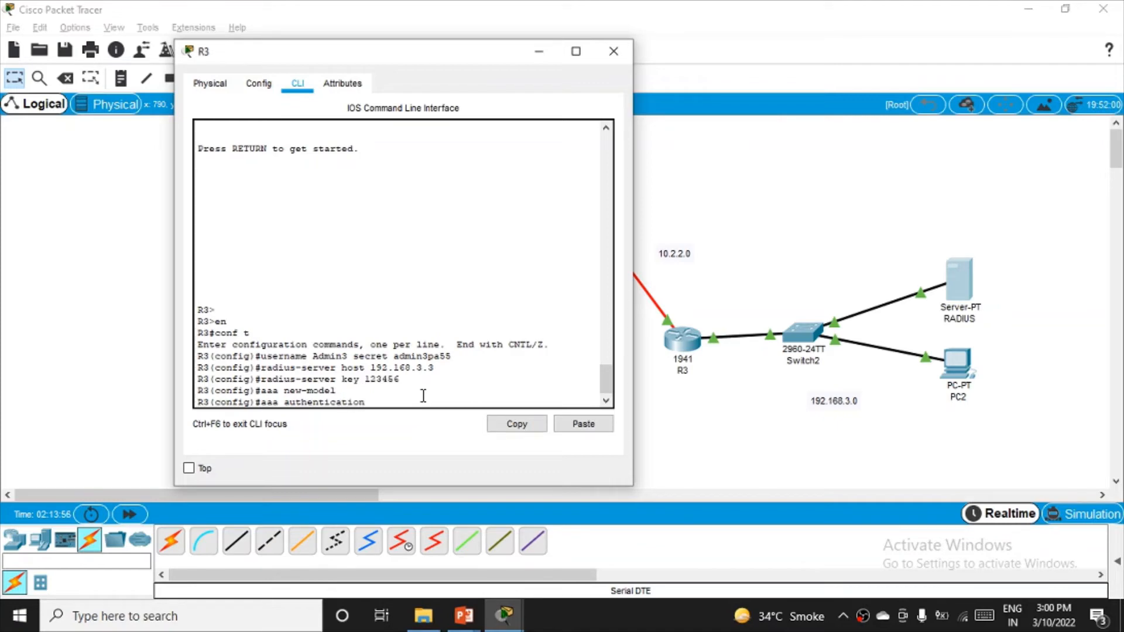
{"action": "type", "text": "login"}
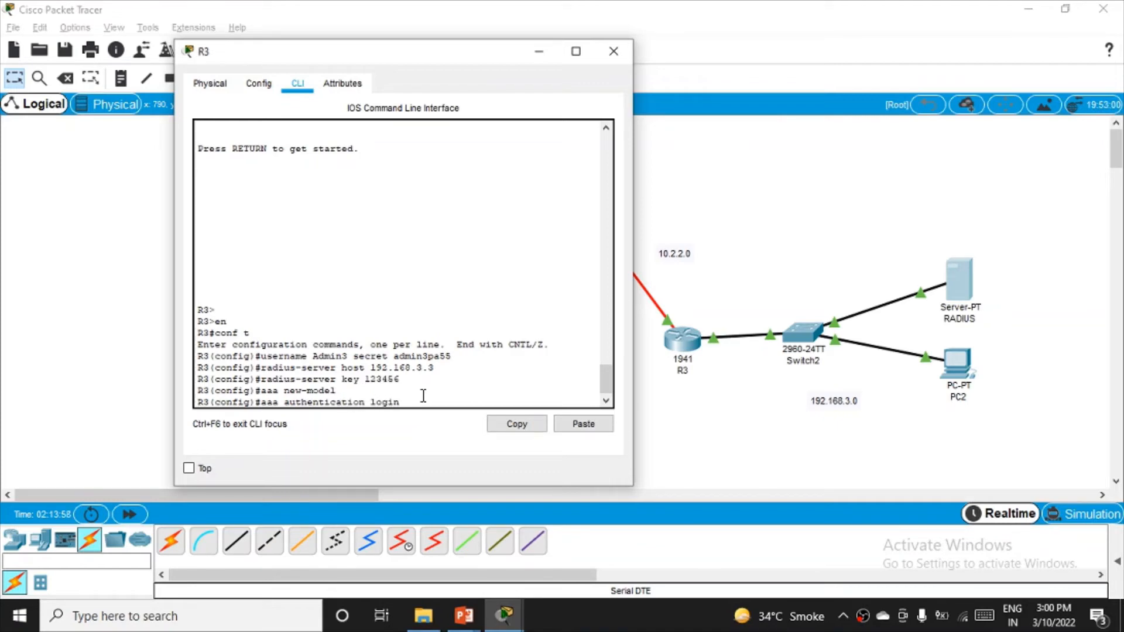
{"action": "type", "text": "default"}
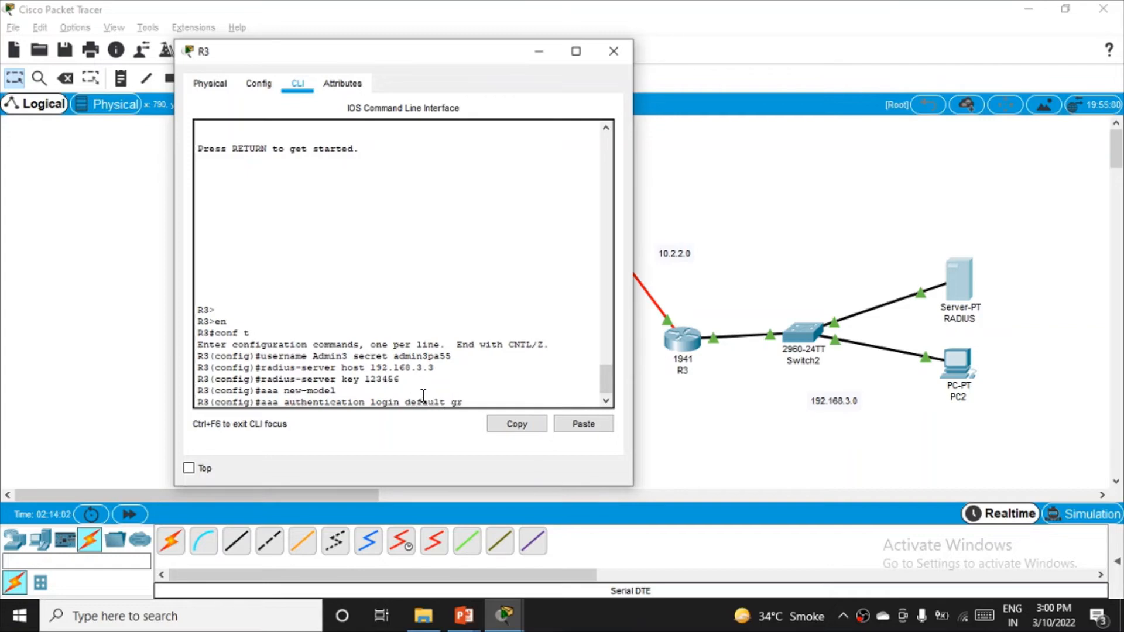
{"action": "type", "text": "group"}
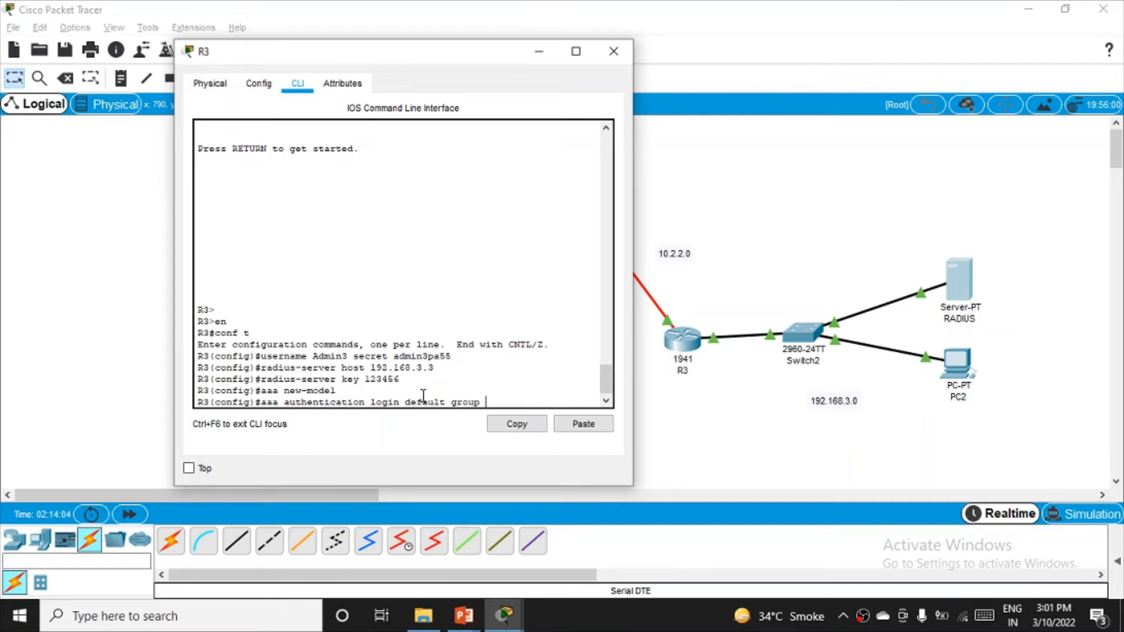
{"action": "type", "text": "rad"}
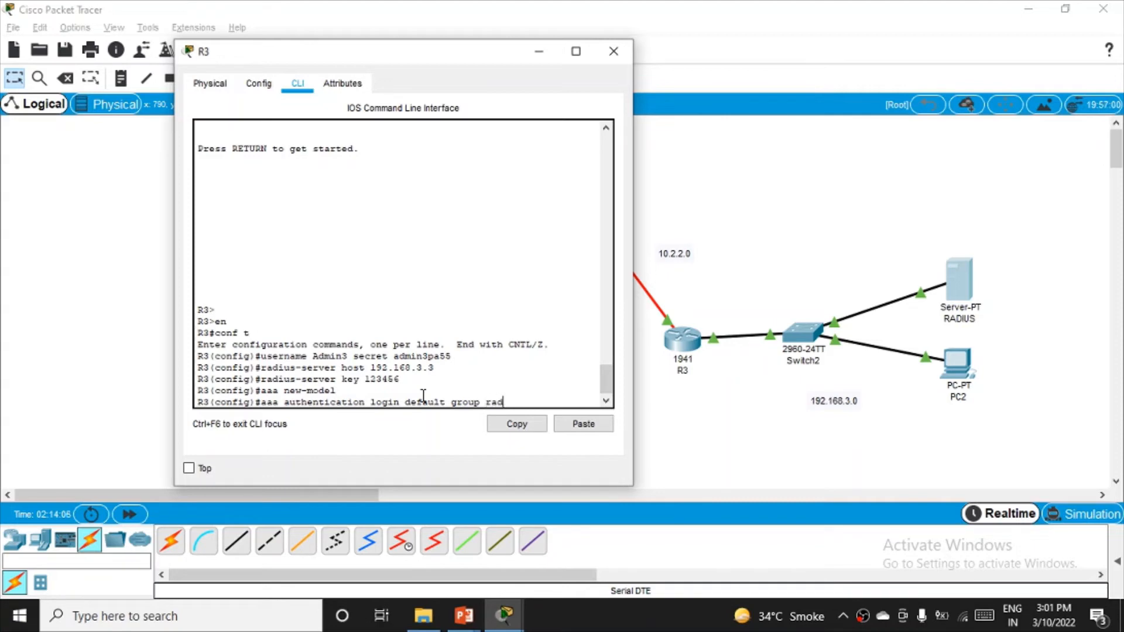
{"action": "type", "text": "ius"}
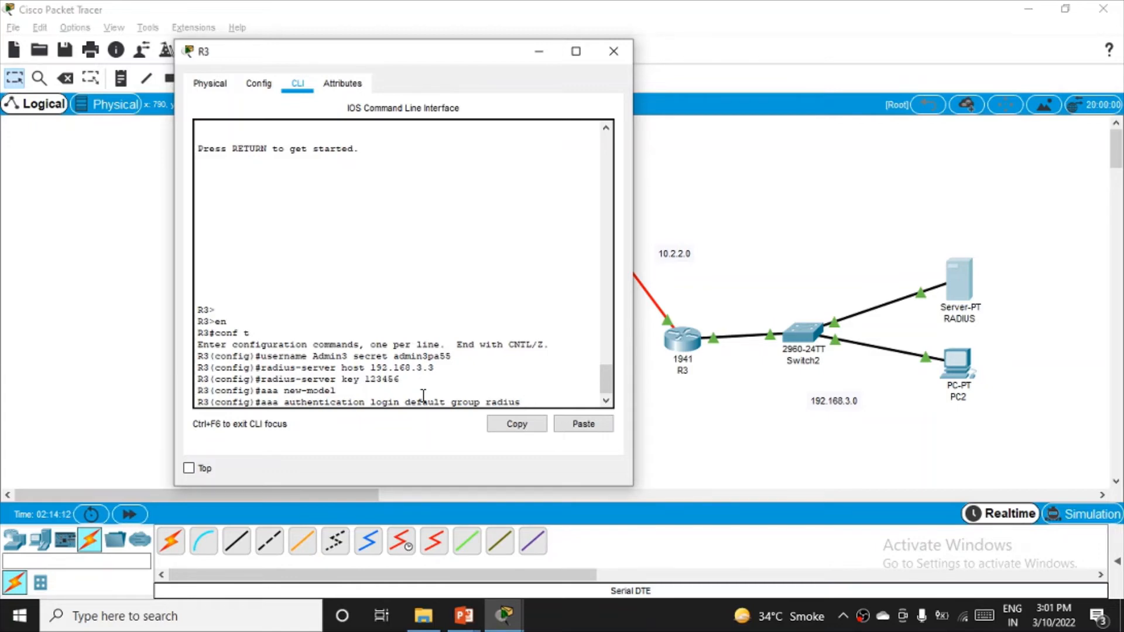
{"action": "type", "text": "local"}
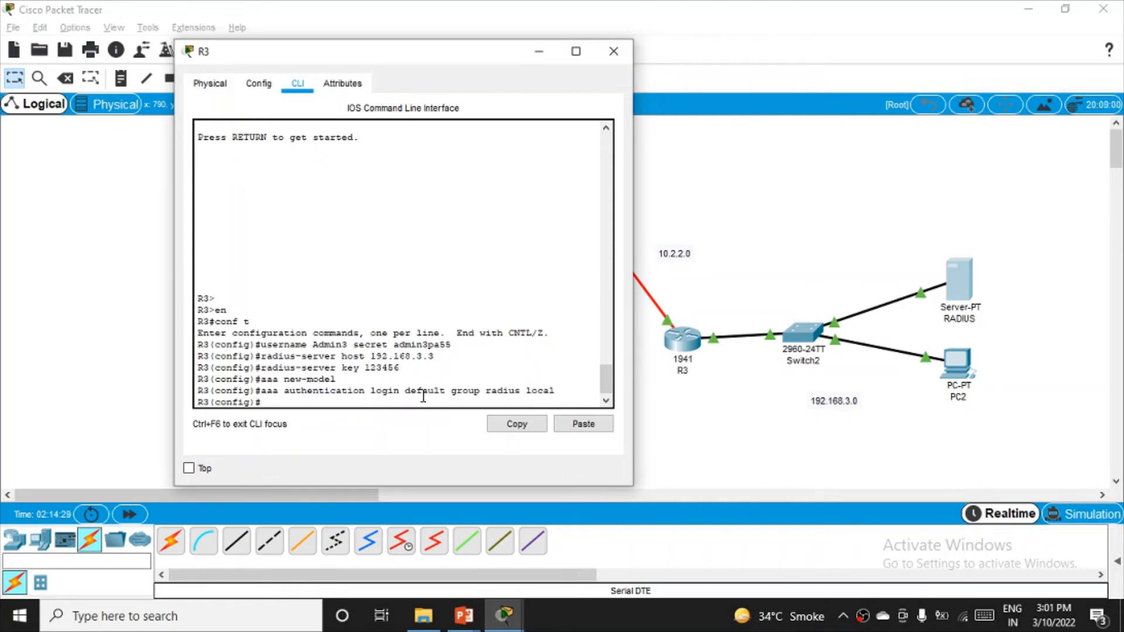
Enter line console 0 and apply 'login authentication default' to it
{"action": "type", "text": "l"}
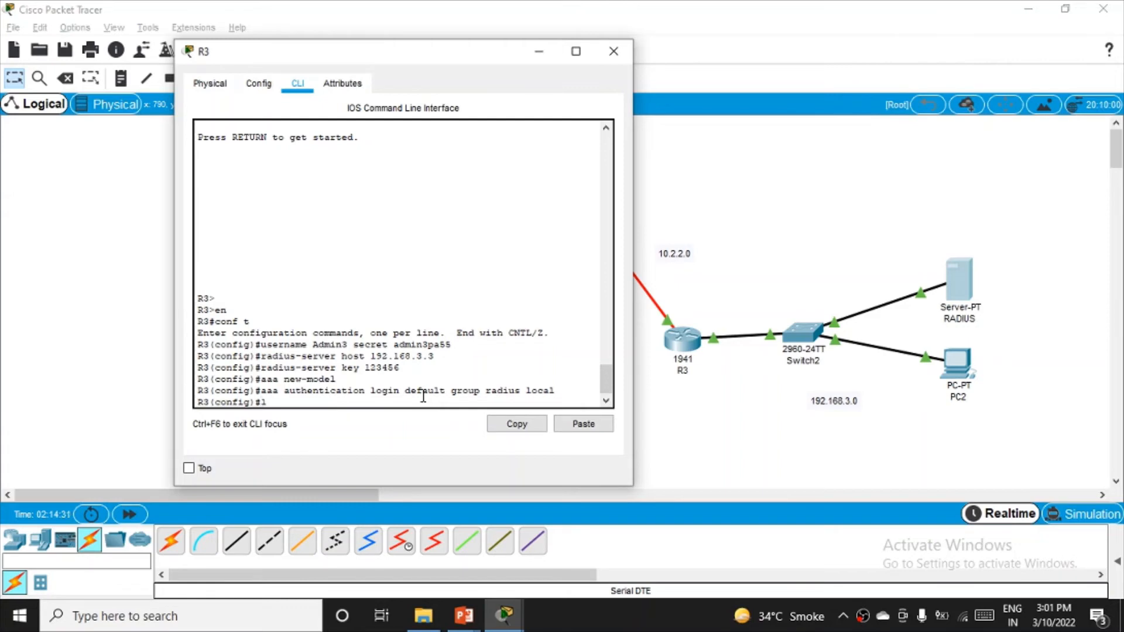
{"action": "type", "text": "ine console 0"}
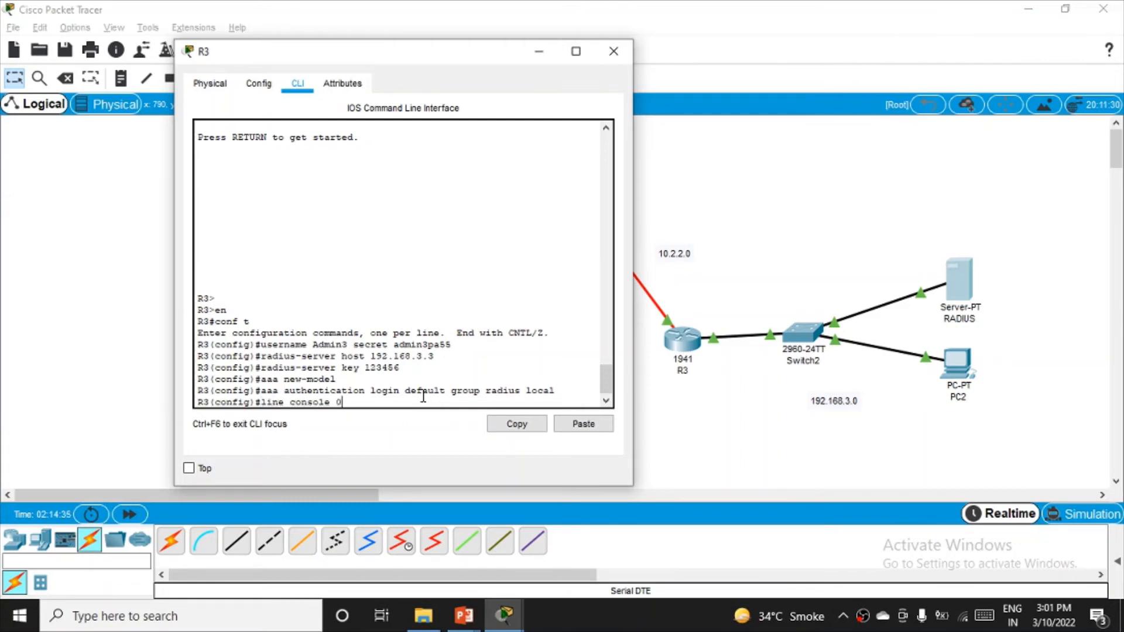
{"action": "key", "text": "enter"}
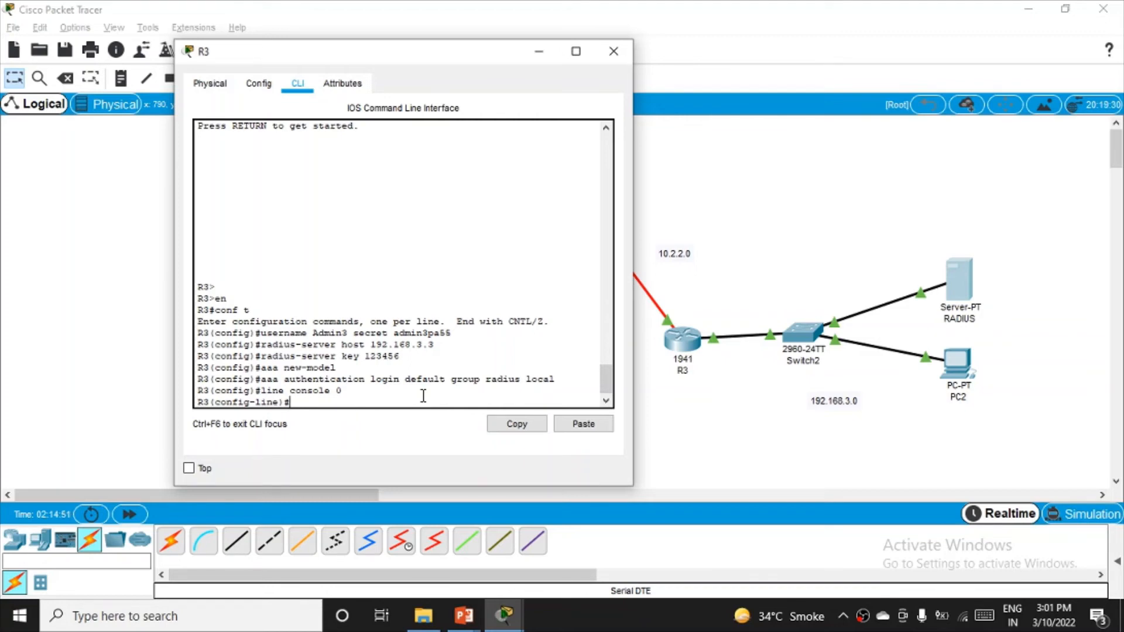
{"action": "type", "text": "login"}
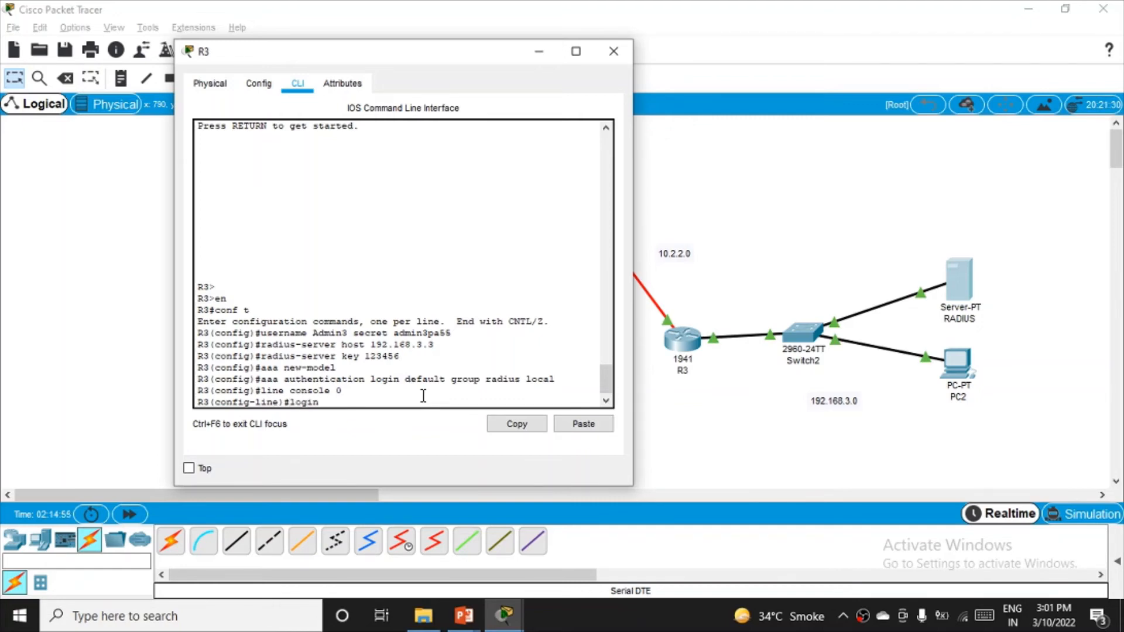
{"action": "type", "text": "authenti"}
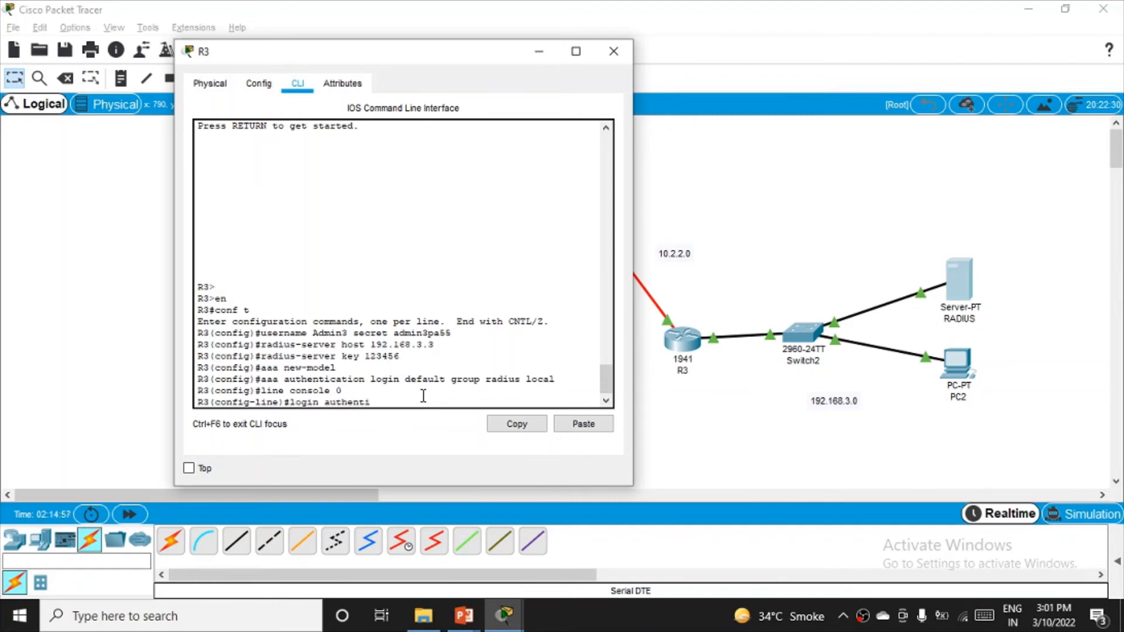
{"action": "type", "text": "cation"}
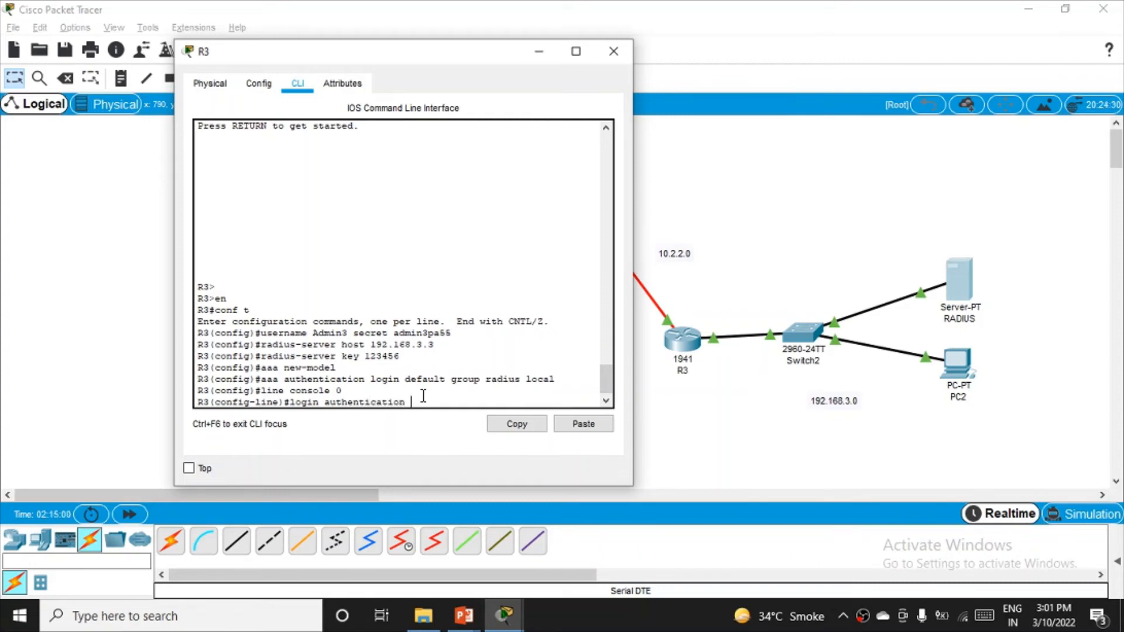
{"action": "type", "text": "default"}
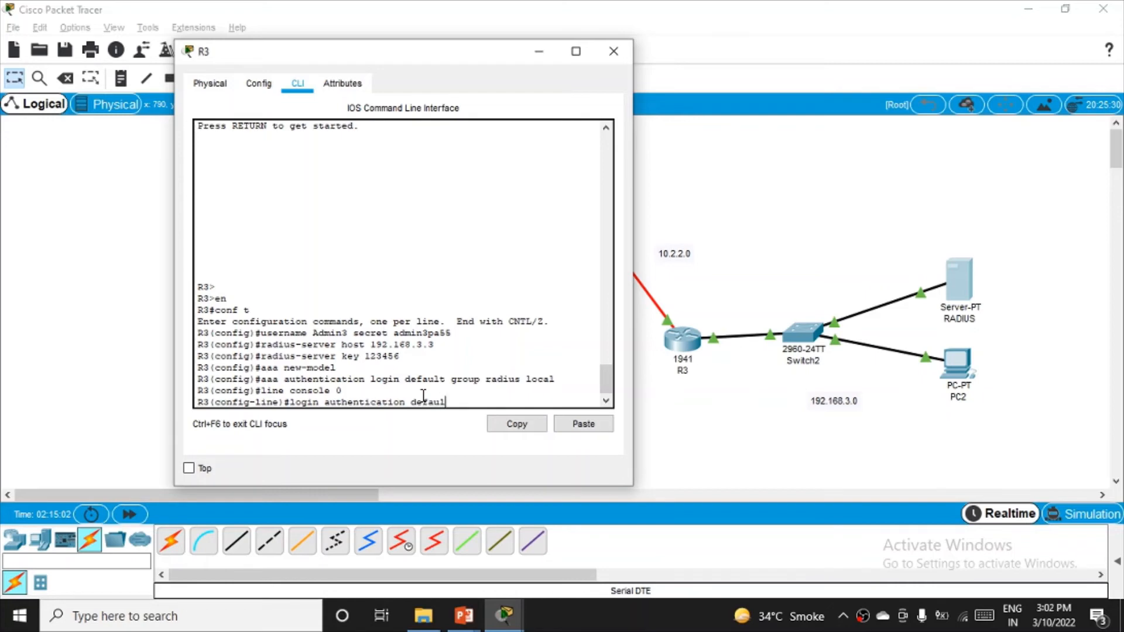
{"action": "type", "text": "t"}
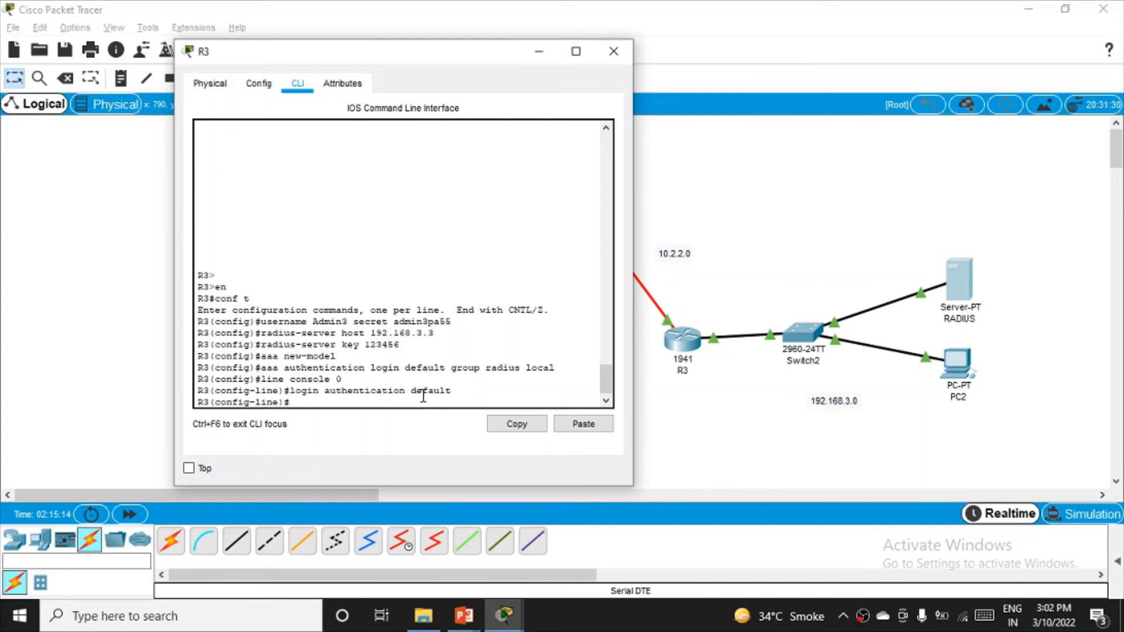
End configuration mode and start a console login as Admin3, beginning the password
{"action": "type", "text": "end"}
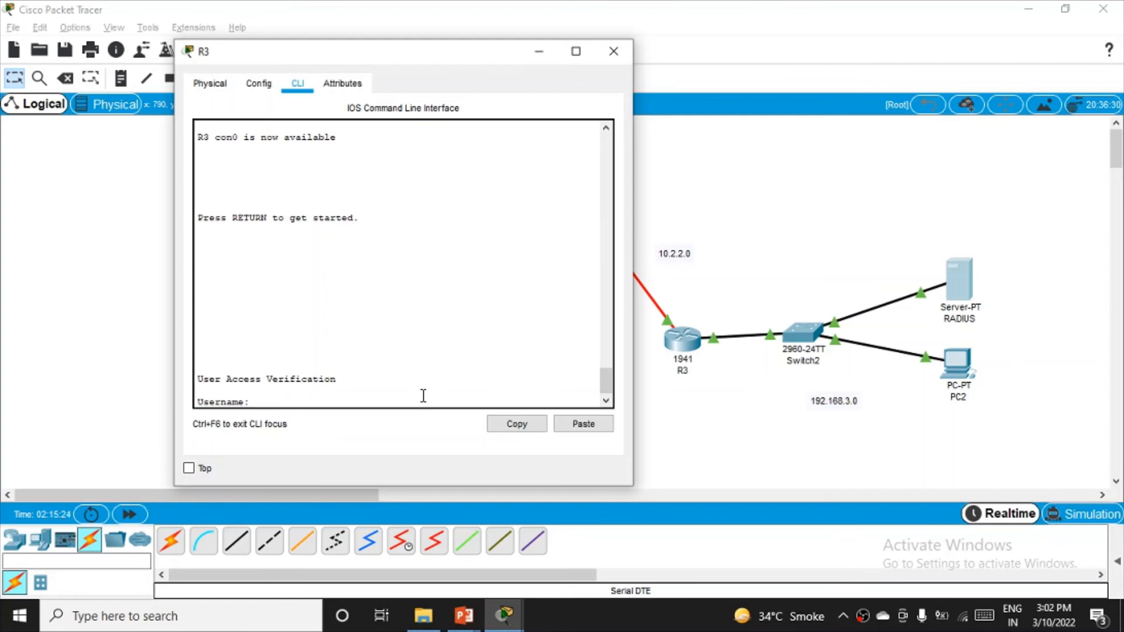
{"action": "type", "text": "Admin3"}
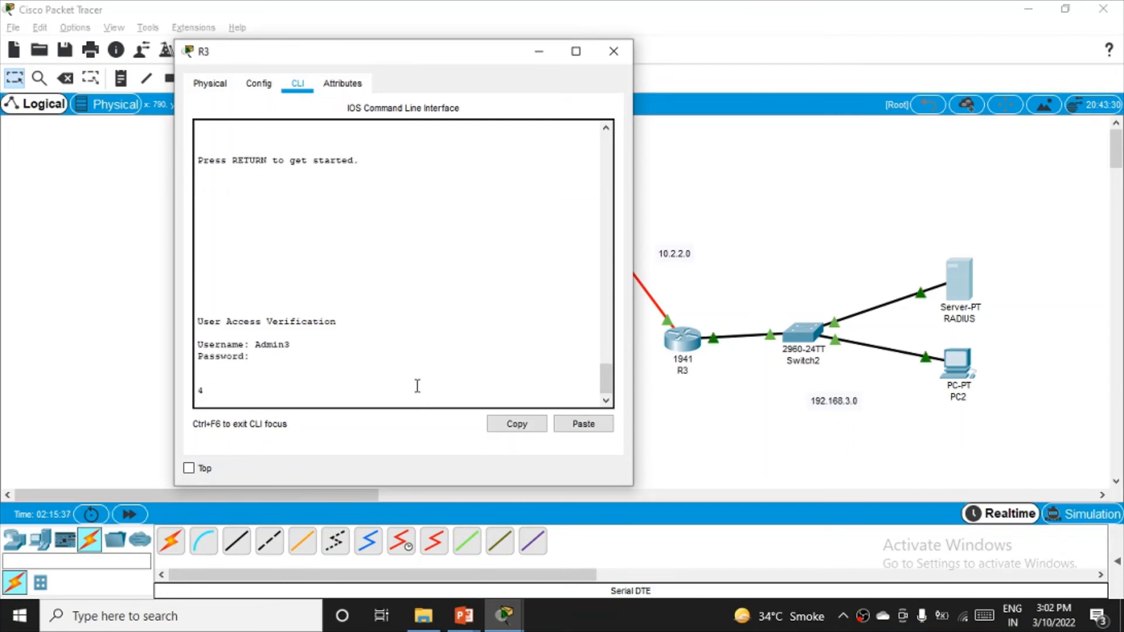
{"action": "type", "text": "44"}
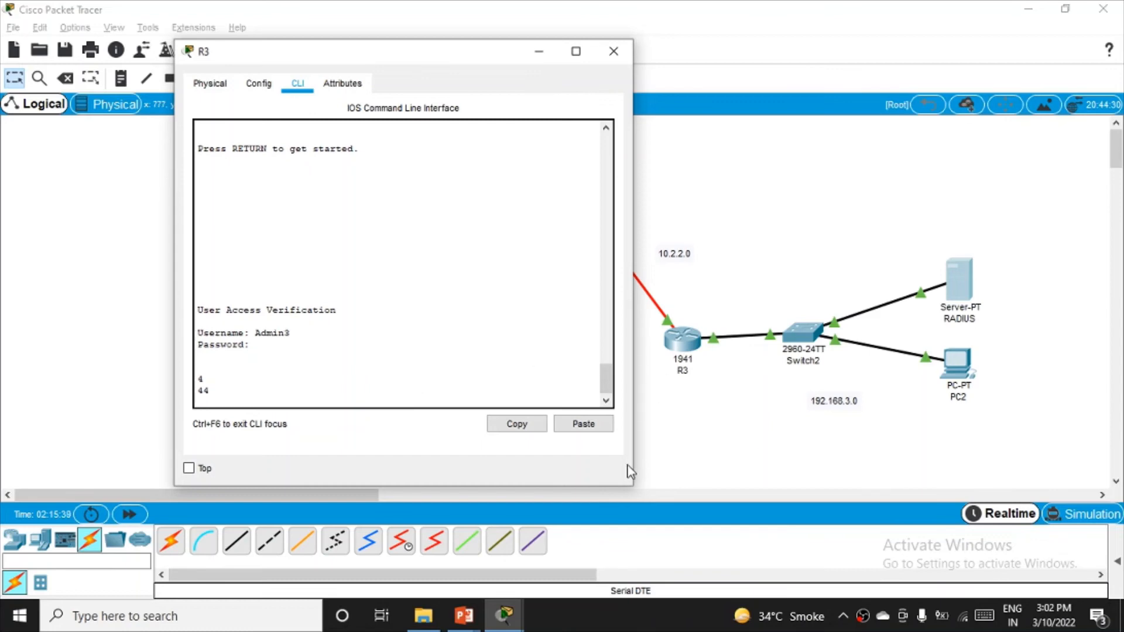
Enable and exit R3's session, then make a first Admin3 login attempt that is rejected
{"action": "left_click", "coordinate": [613, 50]}
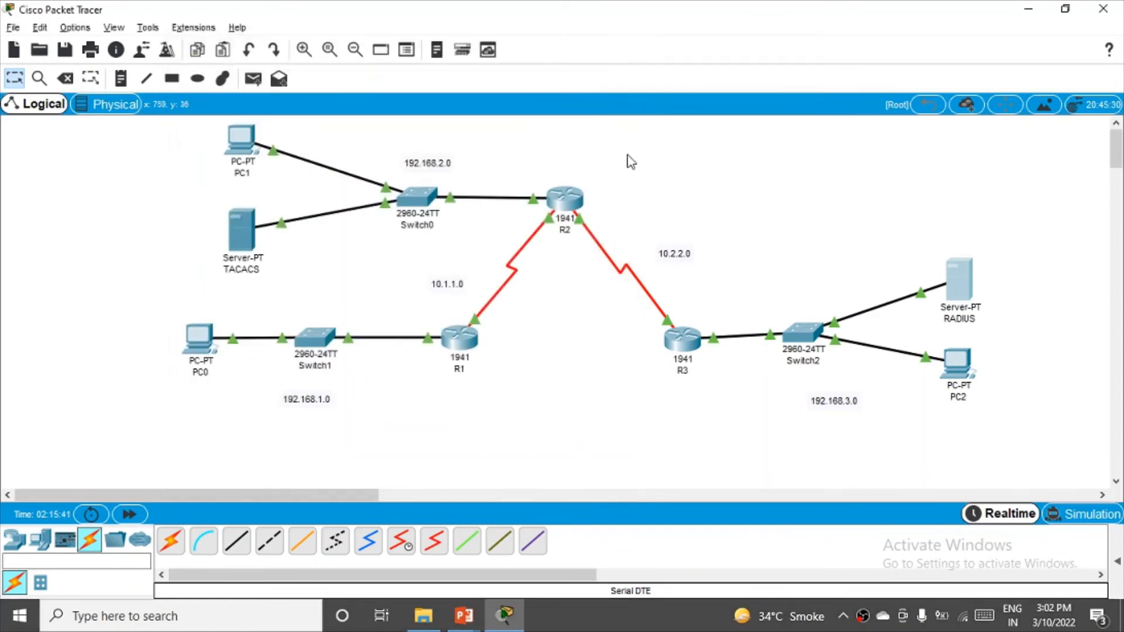
{"action": "left_click", "coordinate": [682, 337]}
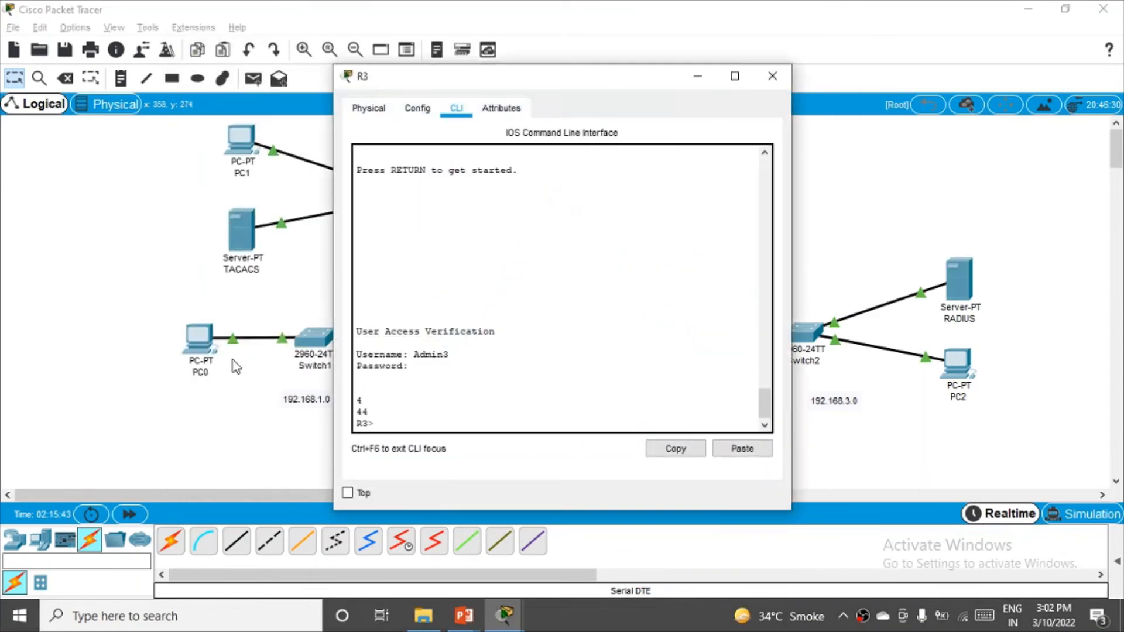
{"action": "type", "text": "en"}
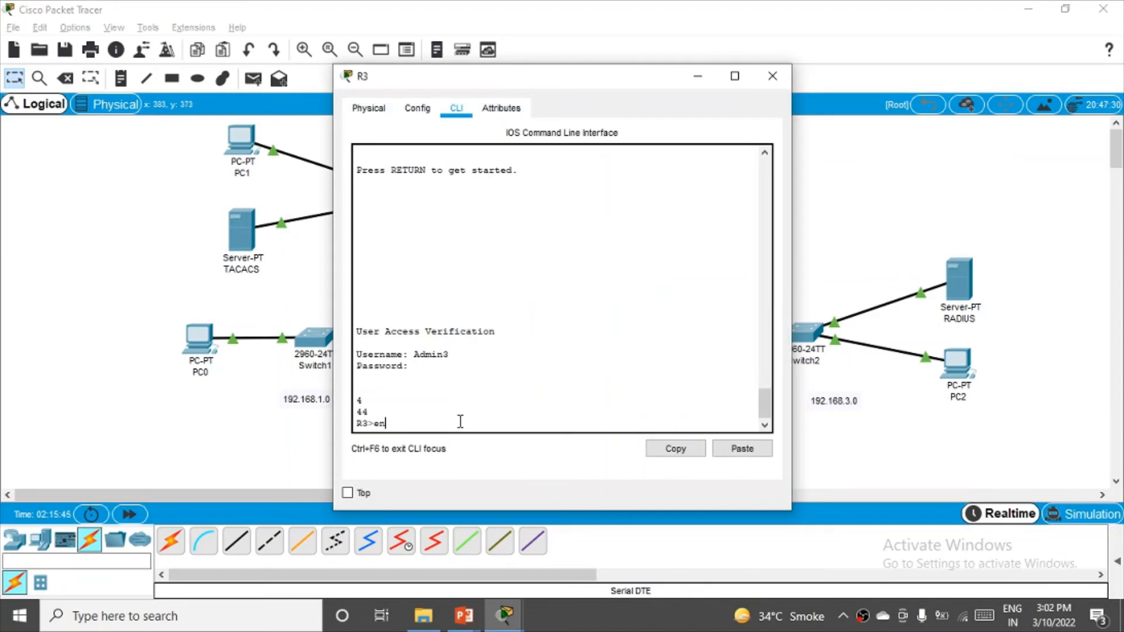
{"action": "key", "text": "enter"}
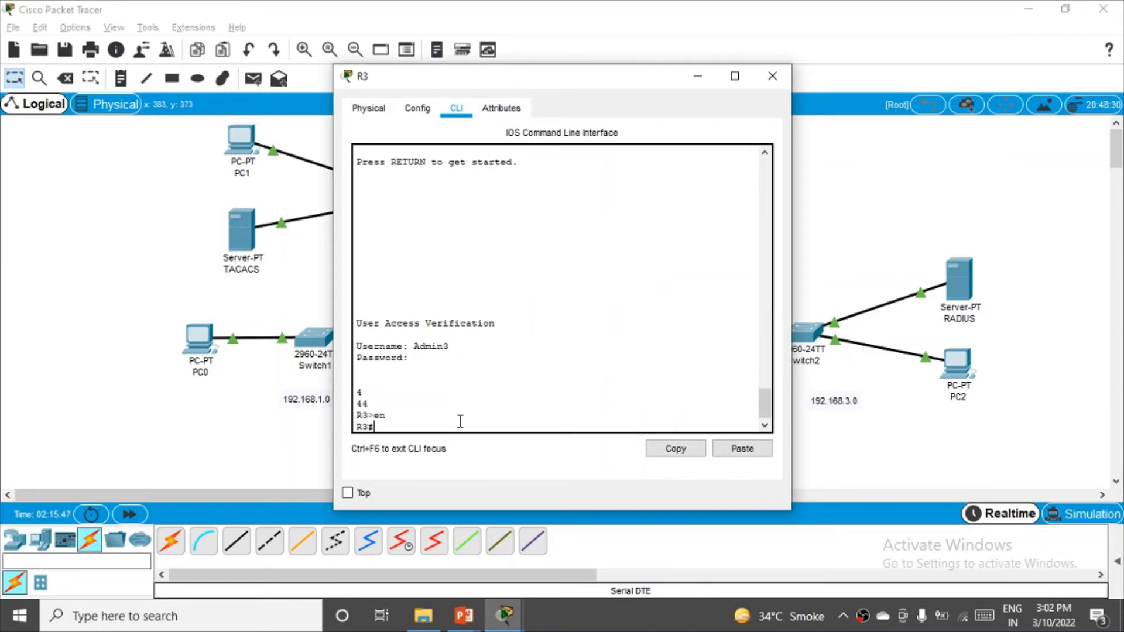
{"action": "type", "text": "ex"}
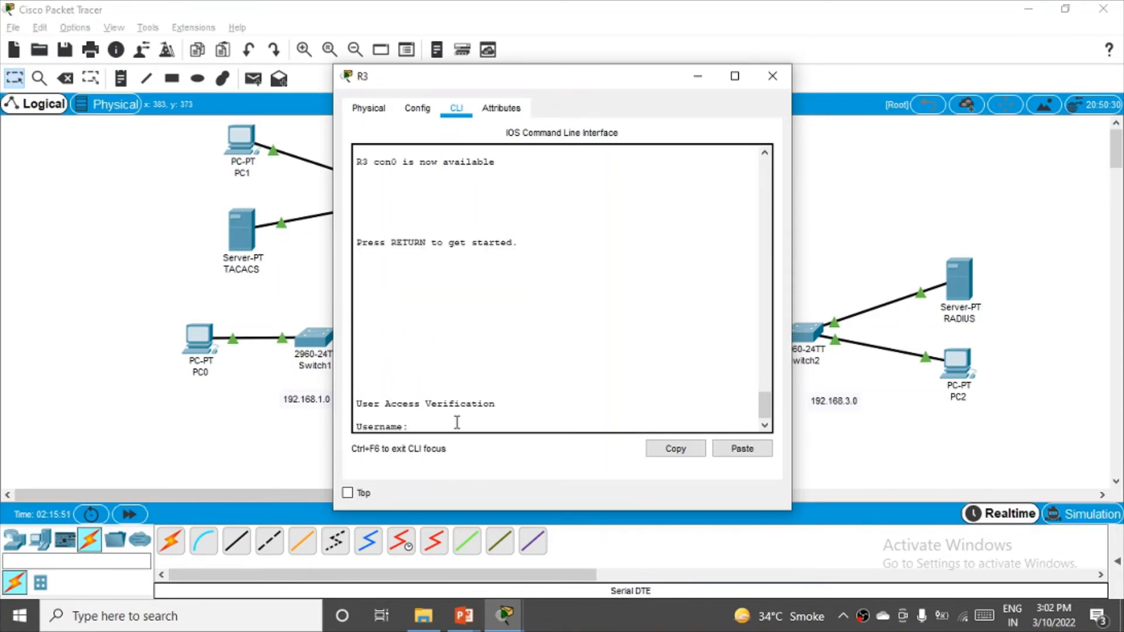
{"action": "type", "text": "Adm1"}
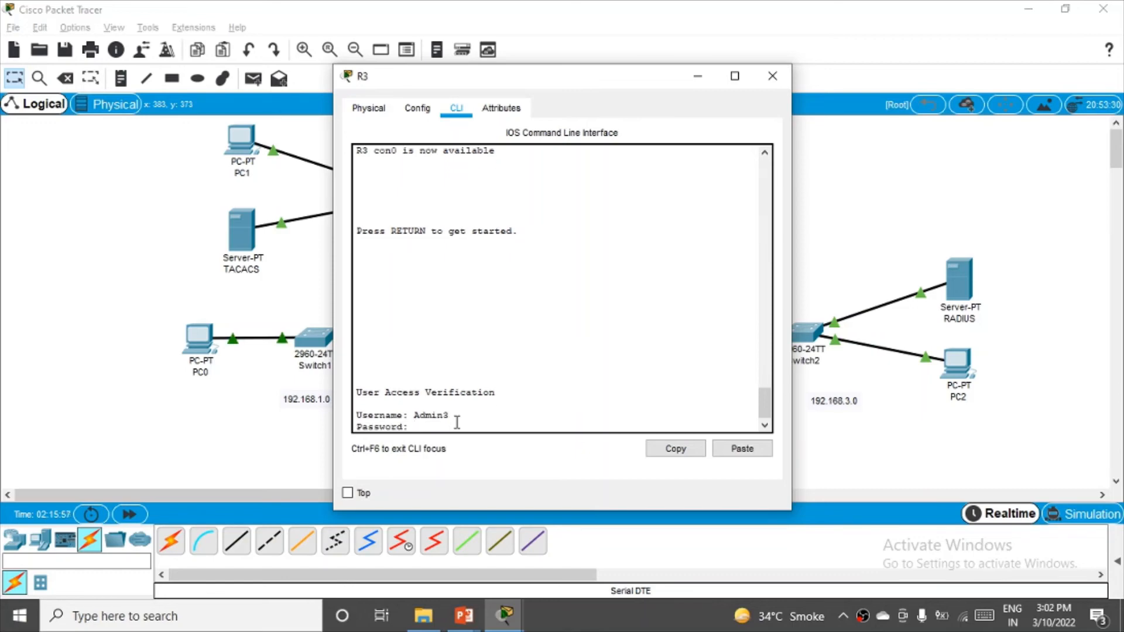
{"action": "key", "text": "enter"}
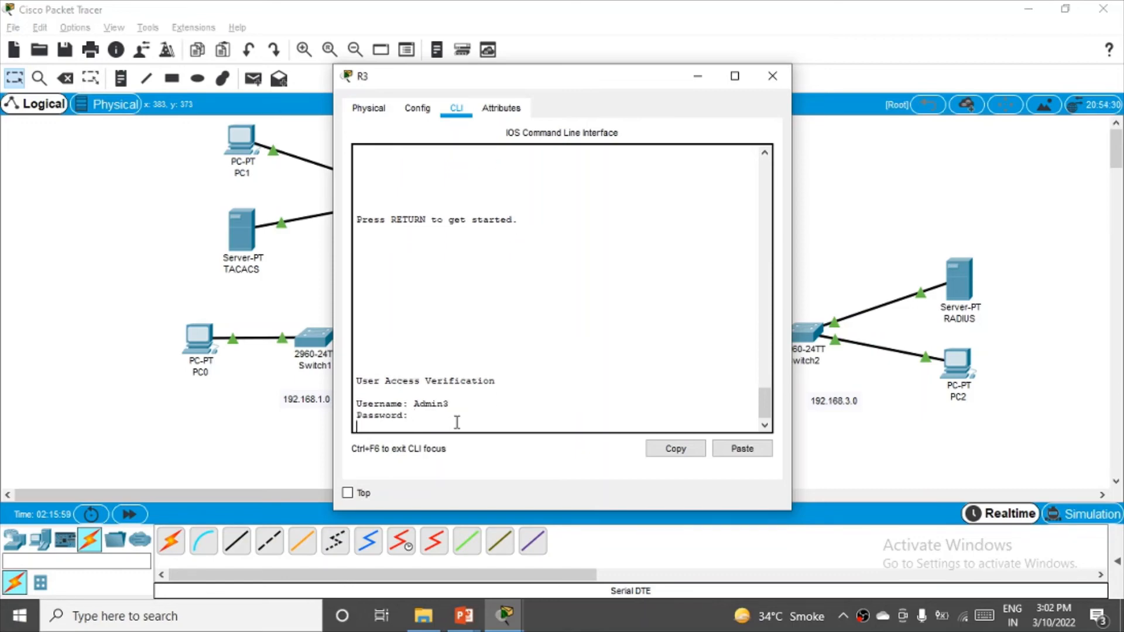
{"action": "key", "text": "enter"}
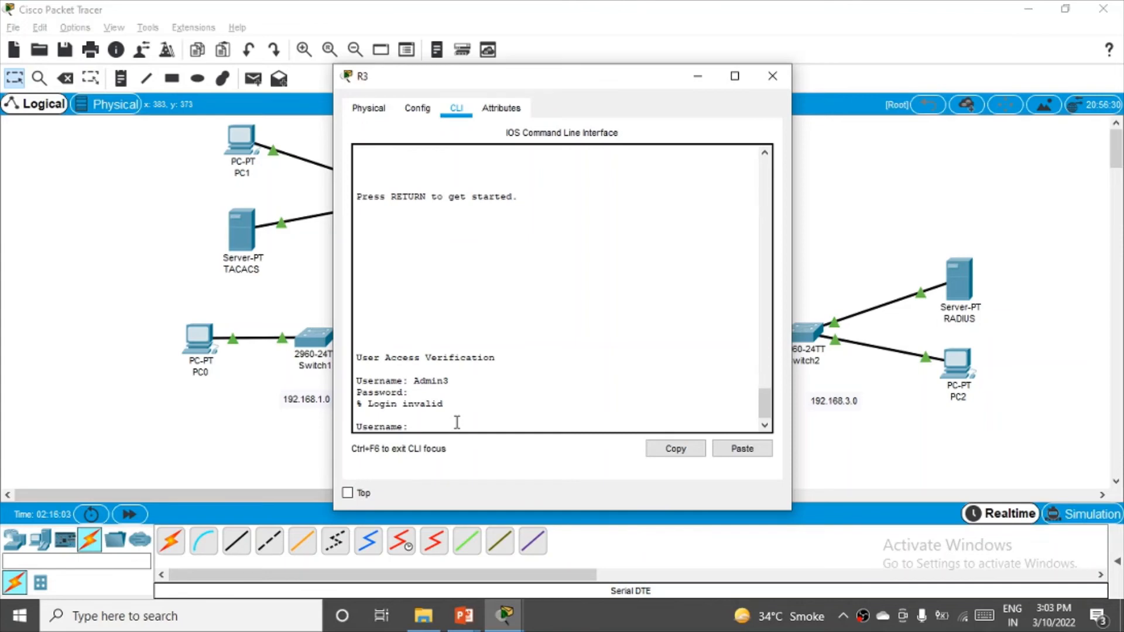
Retry the console login as Admin3 with the correct password, reaching the user prompt
{"action": "type", "text": "a"}
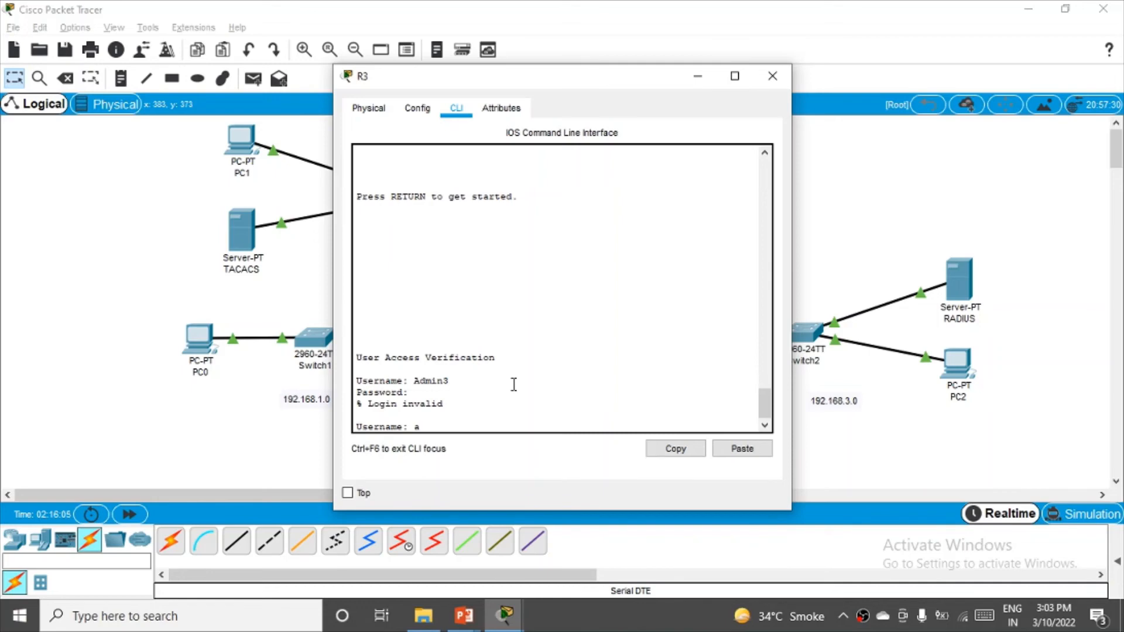
{"action": "type", "text": "dmin"}
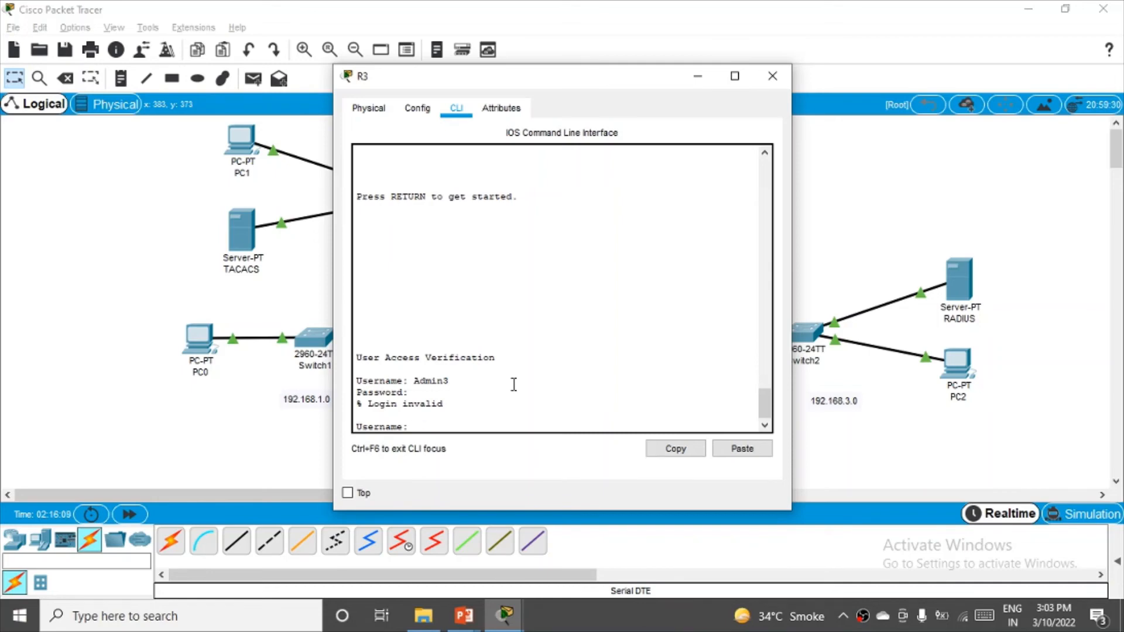
{"action": "type", "text": "Admin3"}
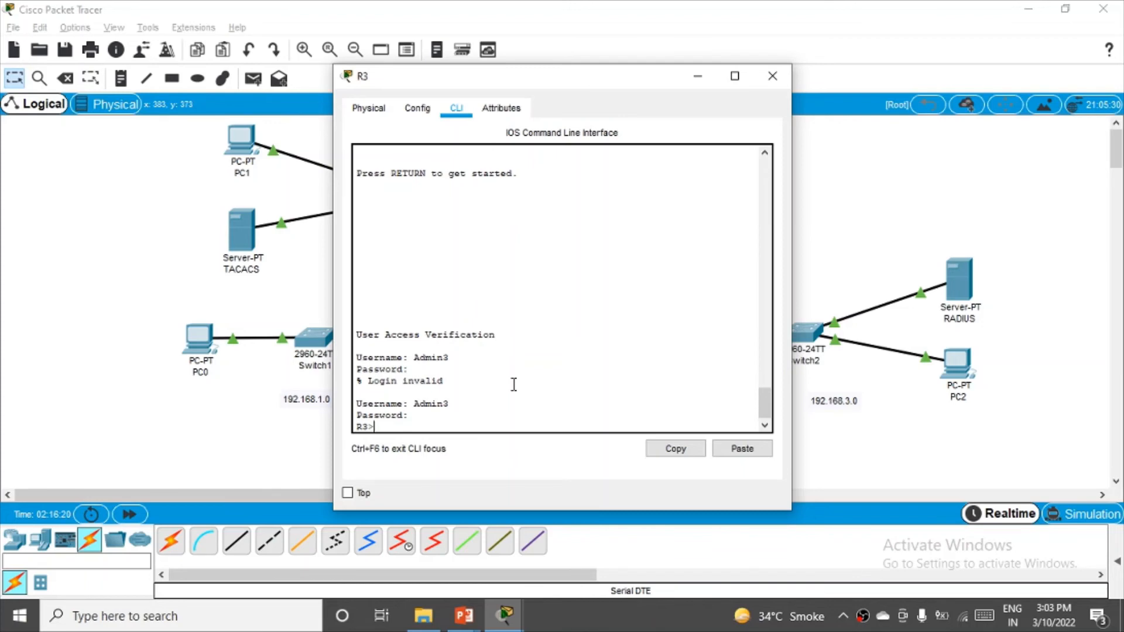
{"action": "mouse_move", "coordinate": [659, 267]}
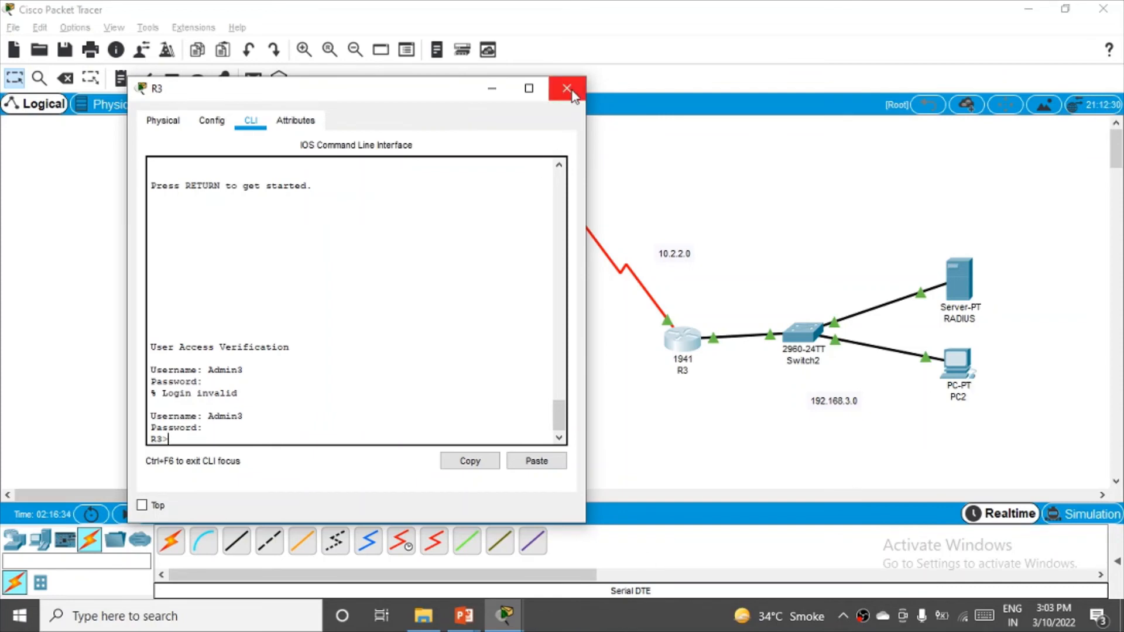
Close R3's window and launch PC2's Telnet / SSH client
{"action": "left_click", "coordinate": [566, 88]}
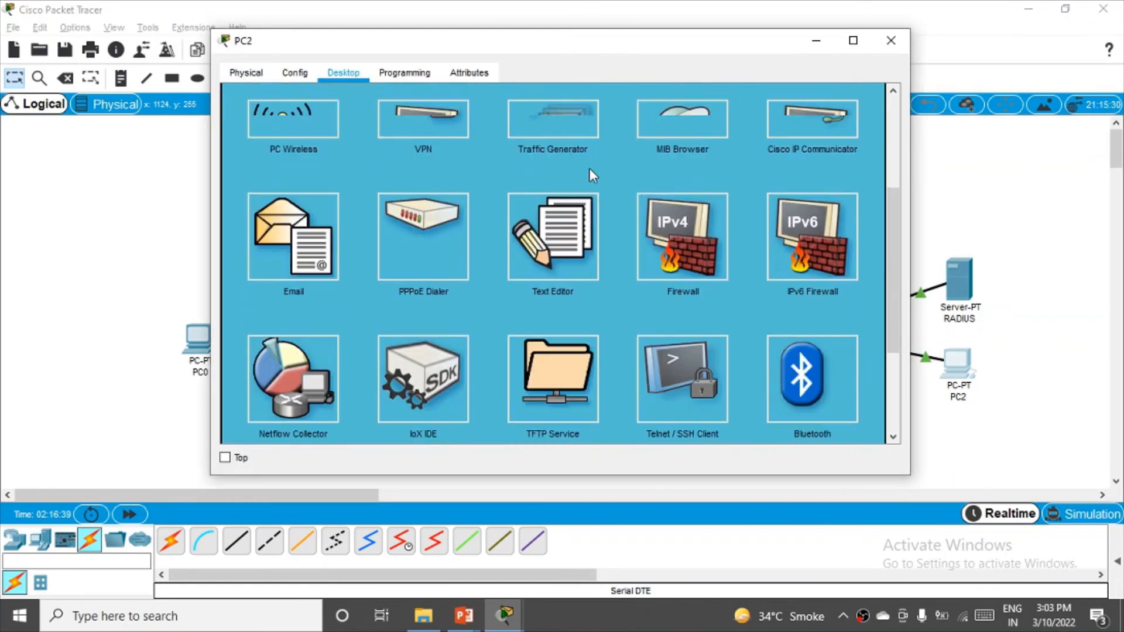
{"action": "double_click", "coordinate": [680, 379]}
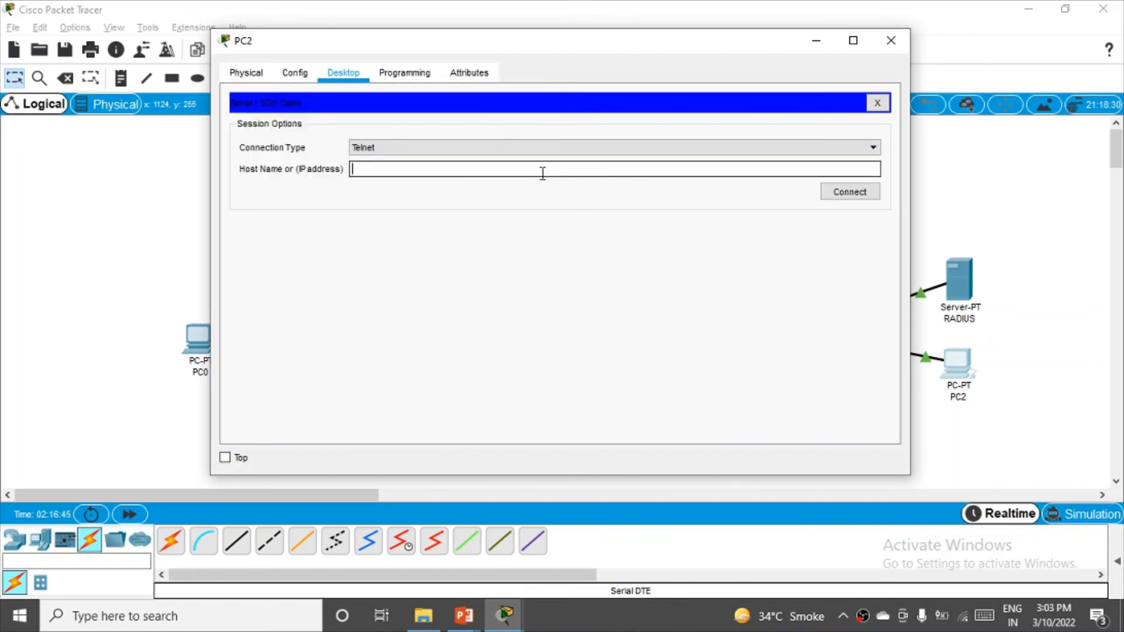
Telnet from PC2 to 192.168.3.1 and enter user2 at R3's username prompt
{"action": "left_click_drag", "start_coordinate": [559, 40], "coordinate": [387, 67]}
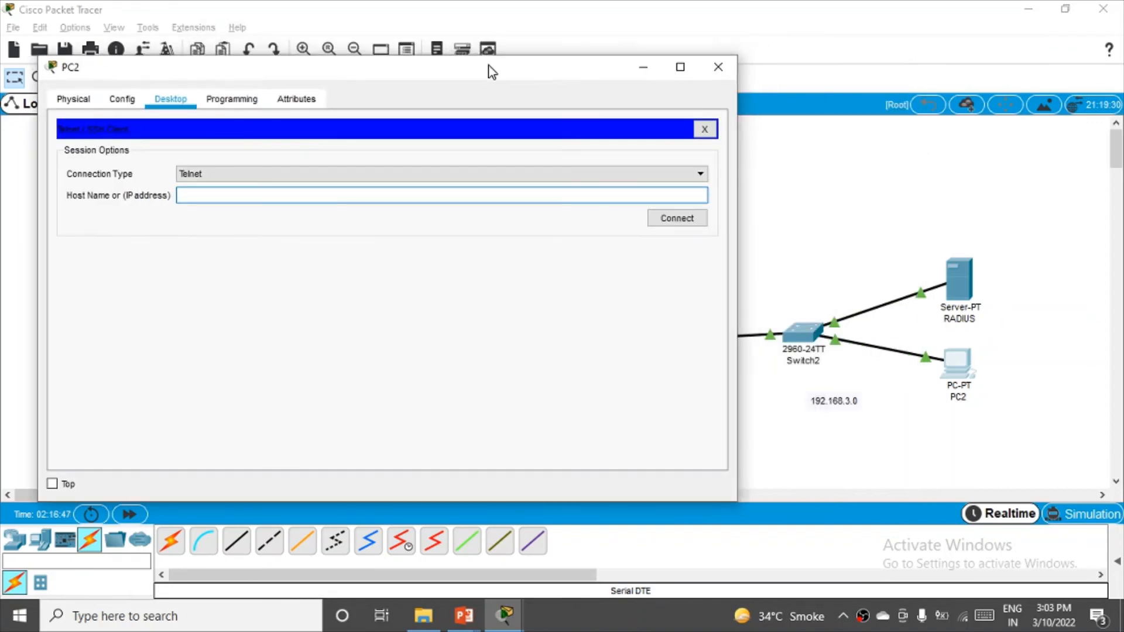
{"action": "type", "text": "192.168.3.1"}
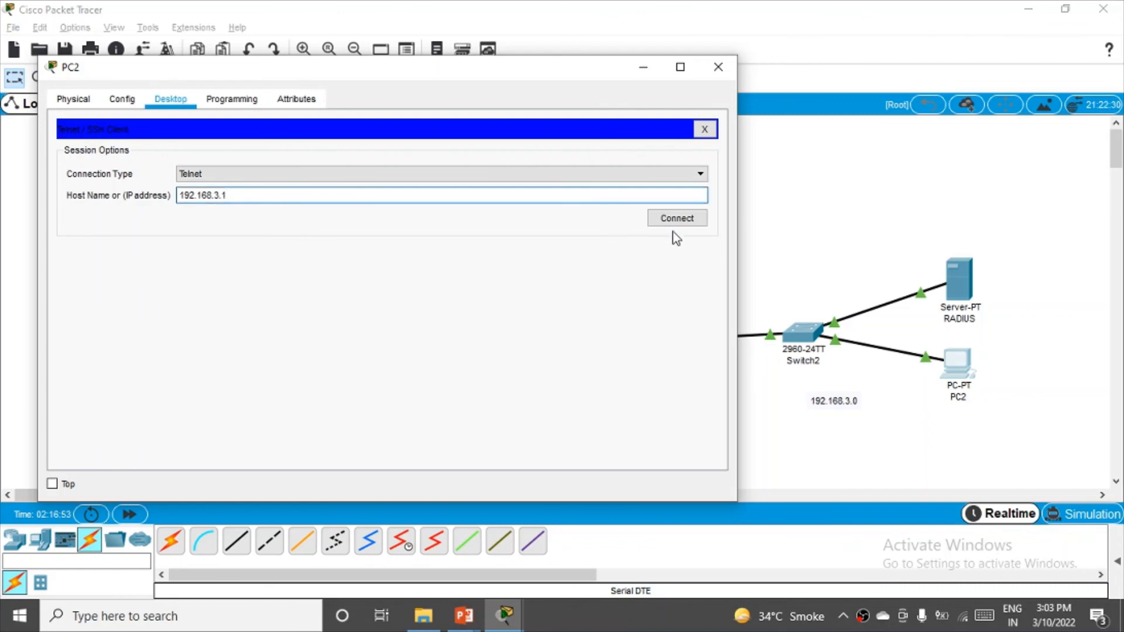
{"action": "left_click", "coordinate": [676, 218]}
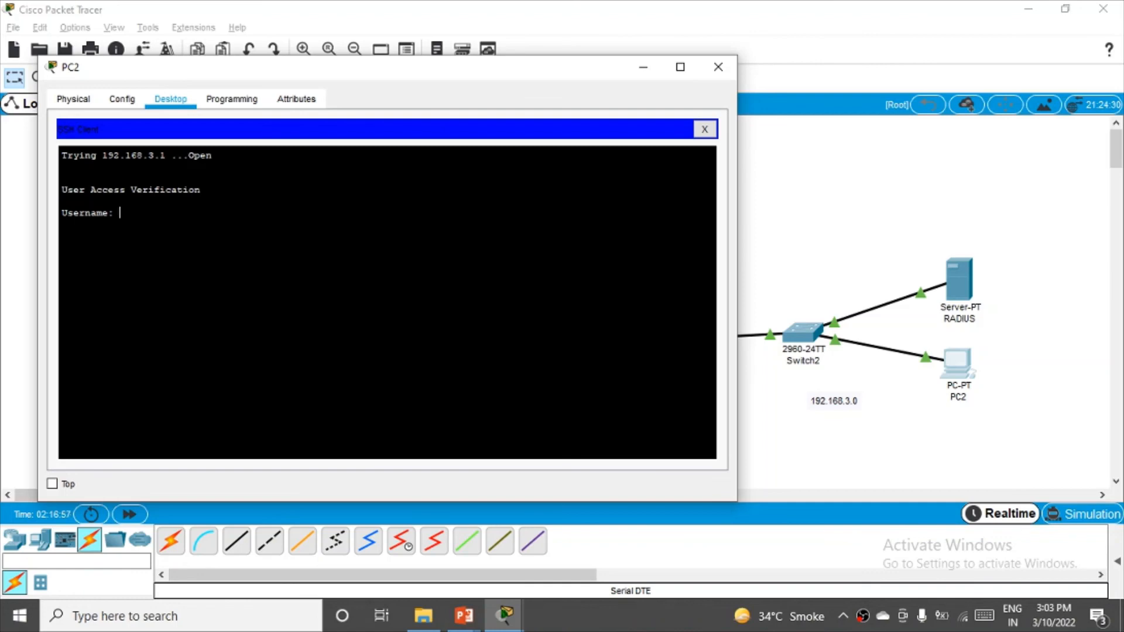
{"action": "type", "text": "user2"}
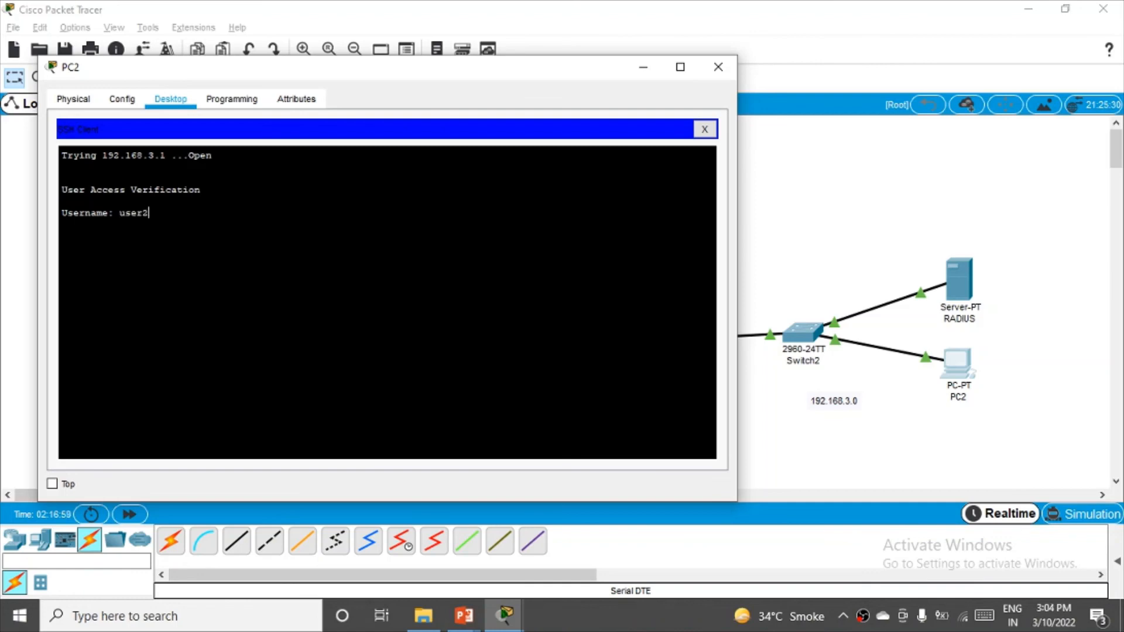